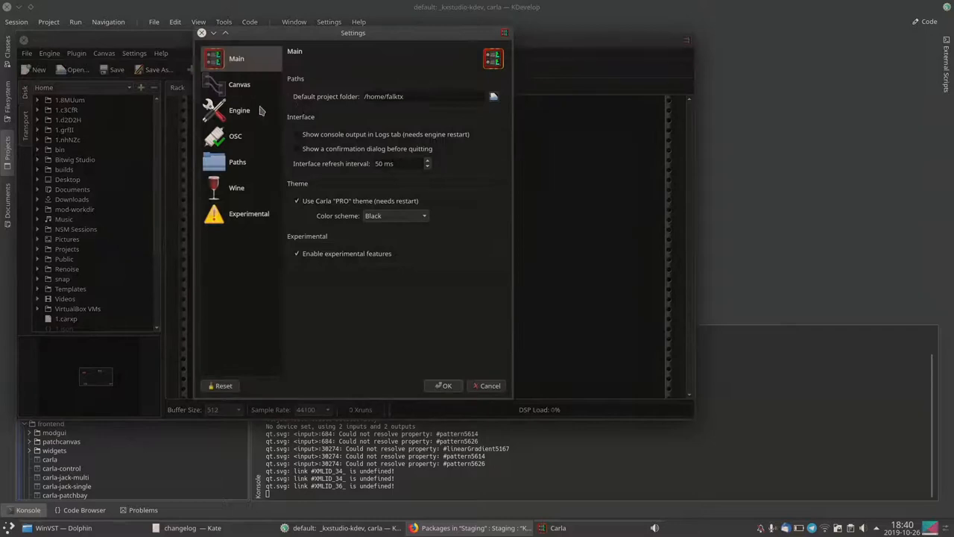
Step: Review the Engine page's PulseAudio driver and patchbay mode, then close Settings
{"action": "left_click", "coordinate": [239, 110]}
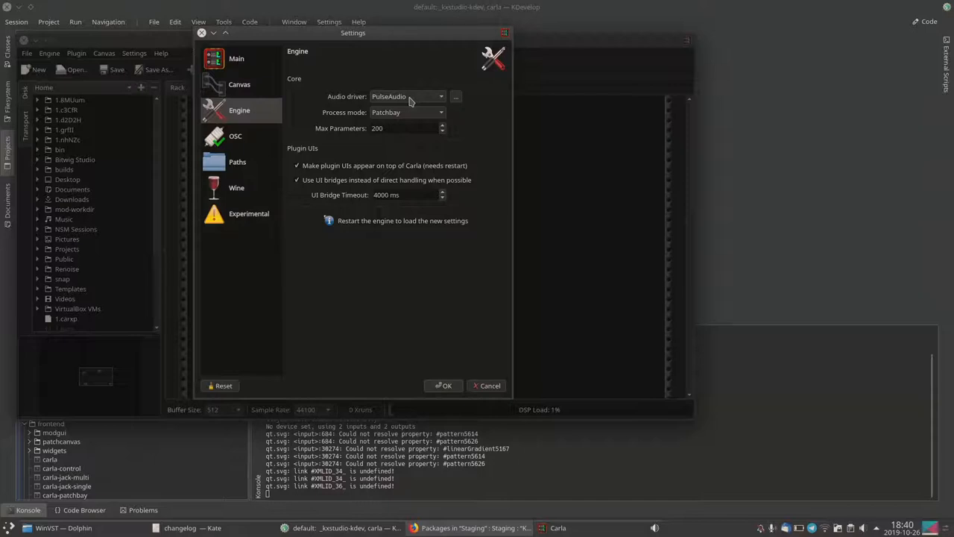
{"action": "left_click", "coordinate": [445, 385]}
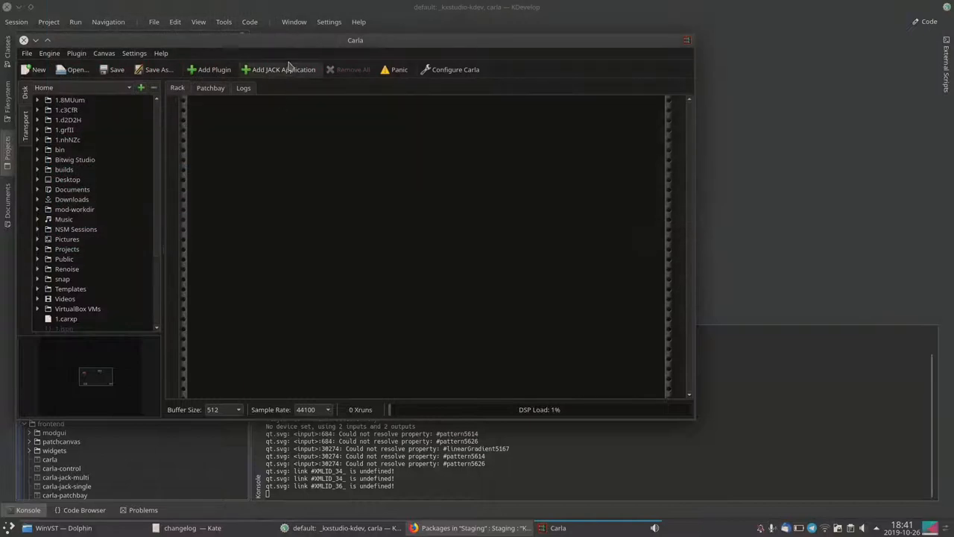
Step: Fill the JACK application form: patroneo, zero audio ports, simulated 16 MIDI outputs
{"action": "left_click", "coordinate": [283, 69]}
{"action": "type", "text": "patro"}
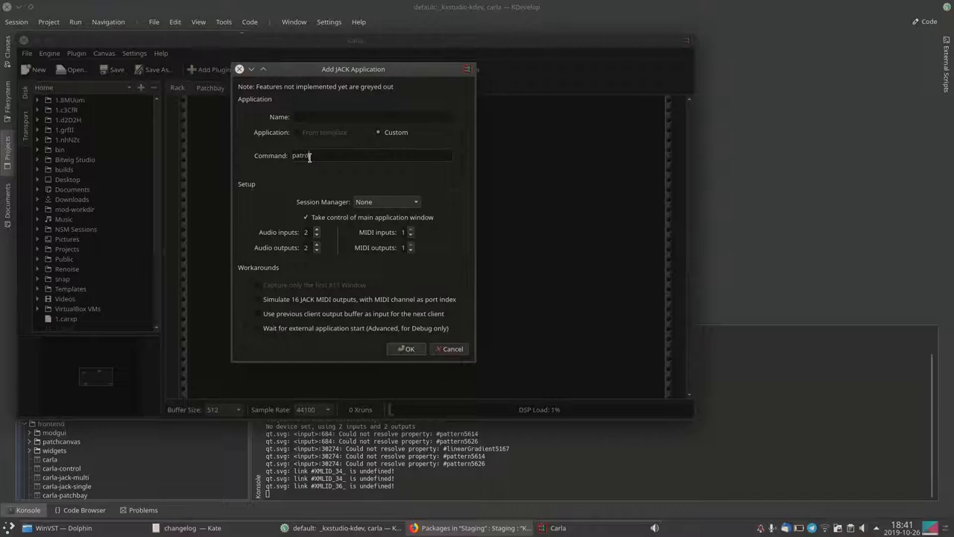
{"action": "type", "text": "neo"}
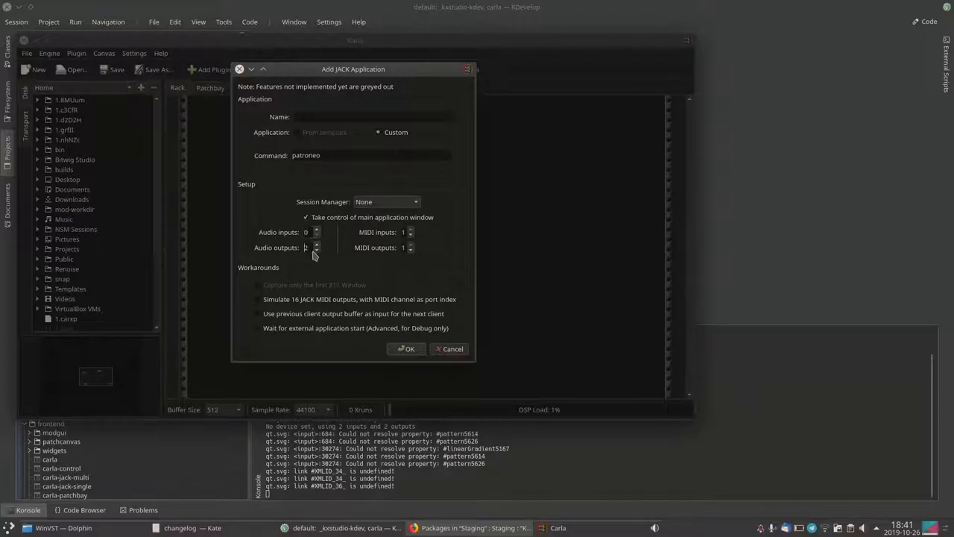
{"action": "left_click", "coordinate": [316, 250]}
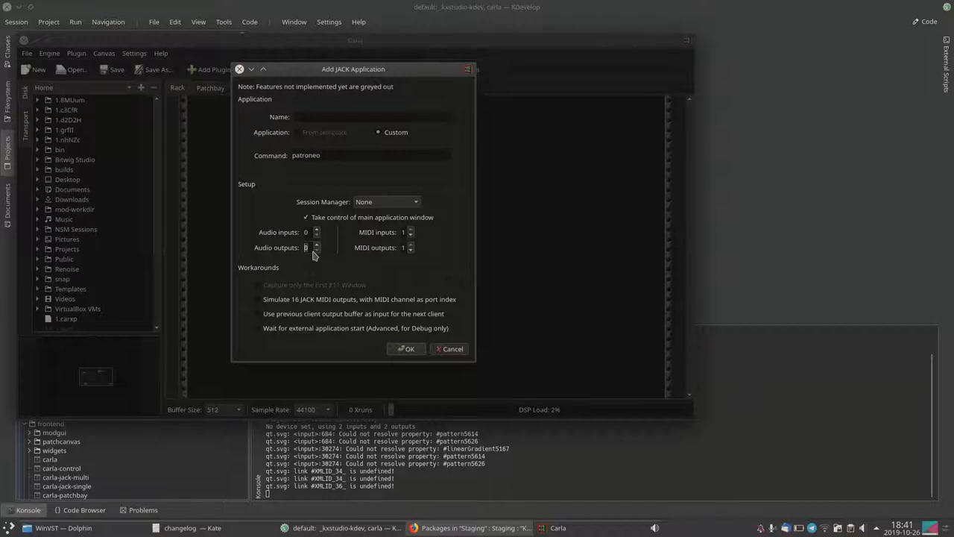
{"action": "mouse_move", "coordinate": [313, 306]}
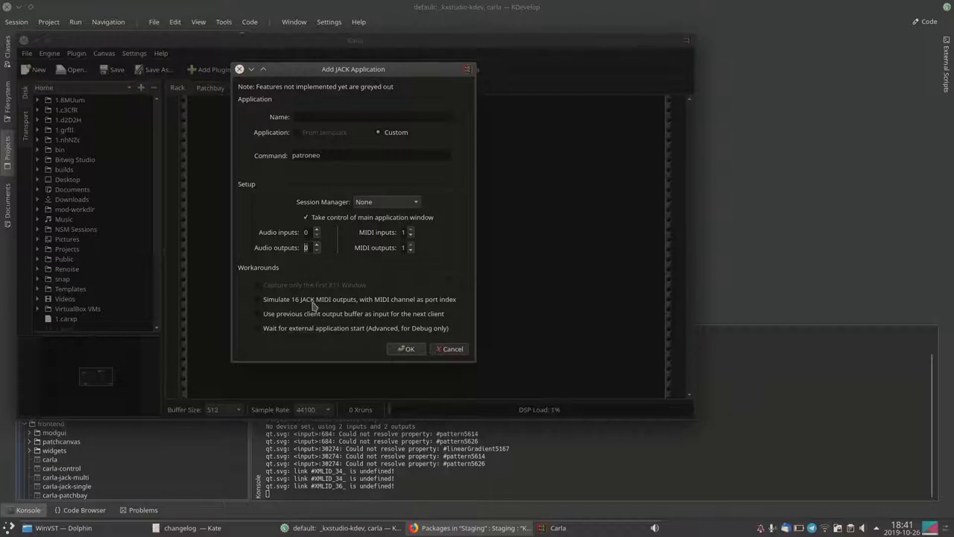
{"action": "left_click", "coordinate": [258, 299]}
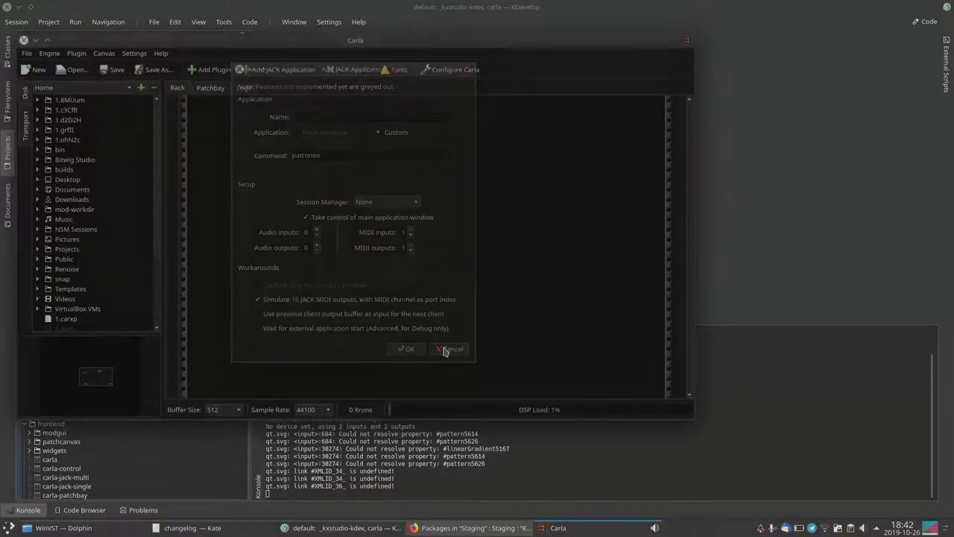
Step: Save the project as itgkgk.carxp and reopen the Add JACK Application form
{"action": "left_click", "coordinate": [450, 348]}
{"action": "type", "text": "itgkgk"}
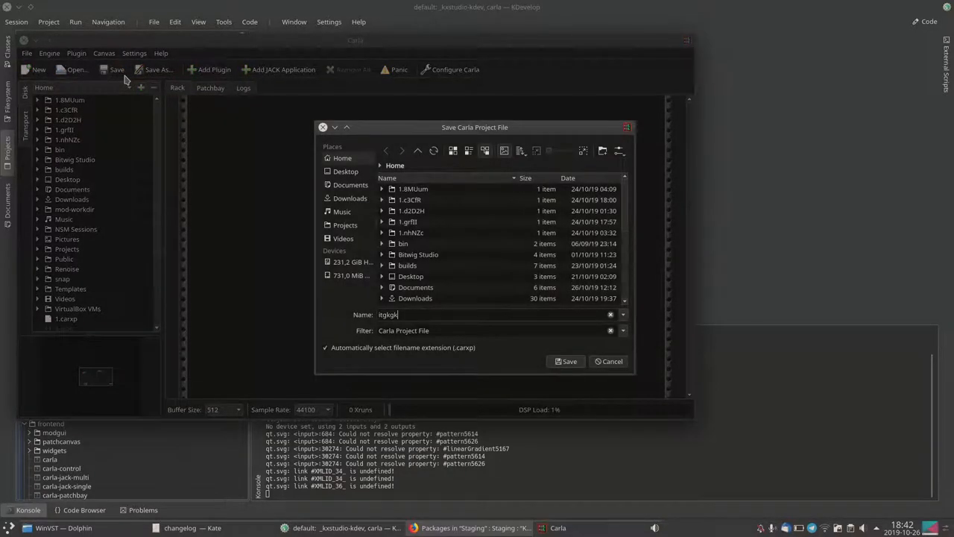
{"action": "left_click", "coordinate": [568, 361]}
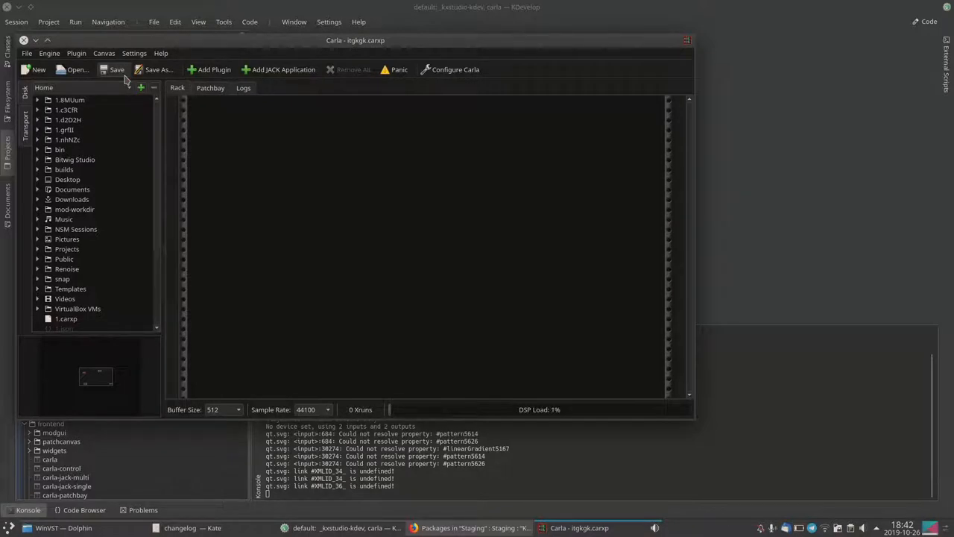
{"action": "left_click", "coordinate": [279, 70]}
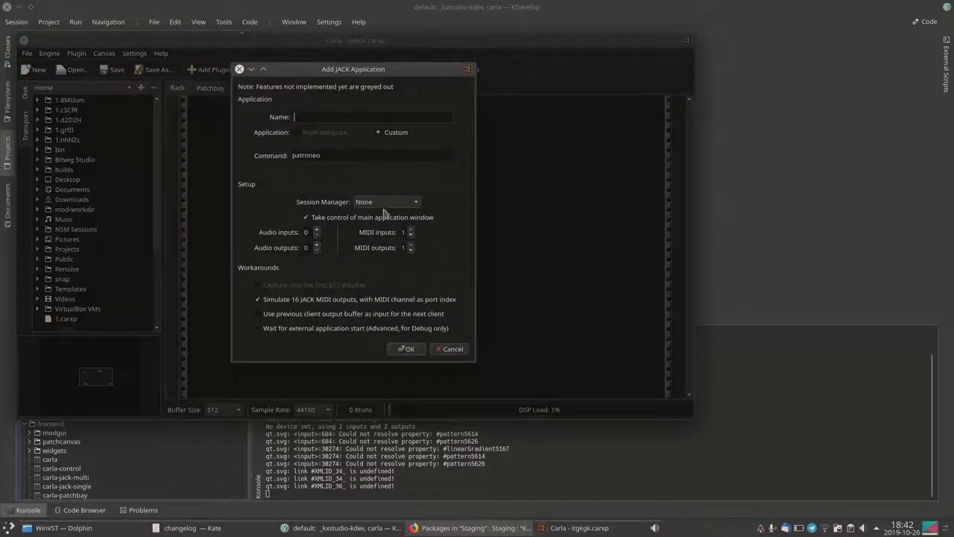
Step: Add patroneo under NSM session management and view its node in the patchbay
{"action": "left_click", "coordinate": [386, 201]}
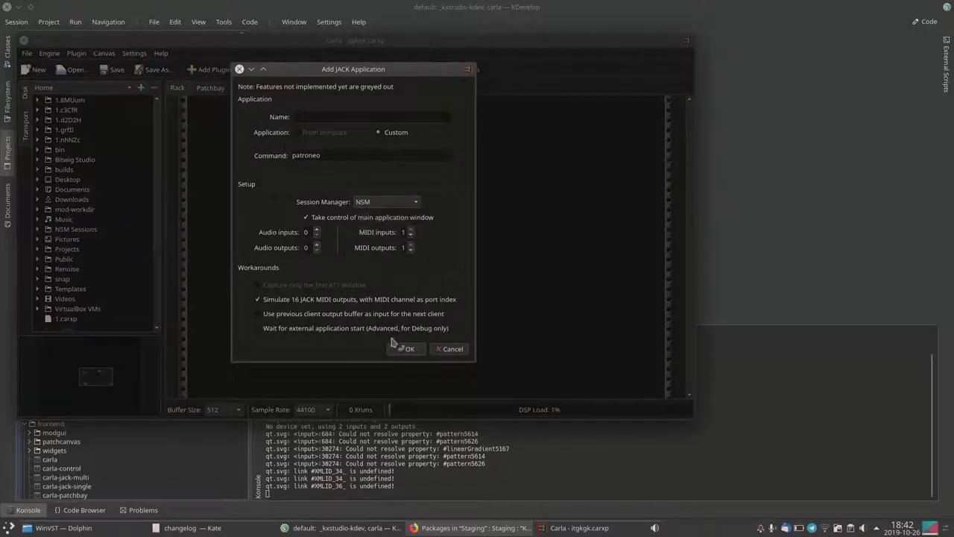
{"action": "left_click", "coordinate": [405, 349]}
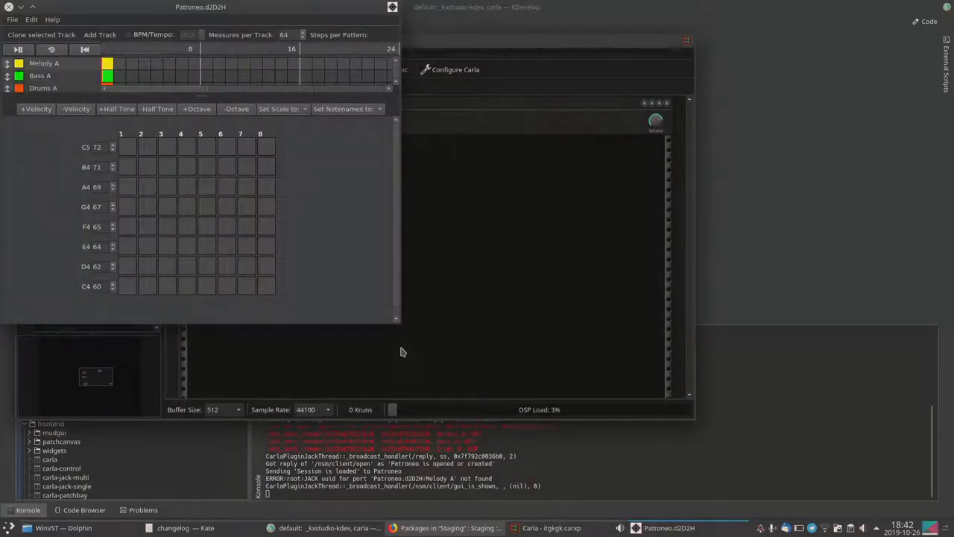
{"action": "left_click", "coordinate": [551, 528]}
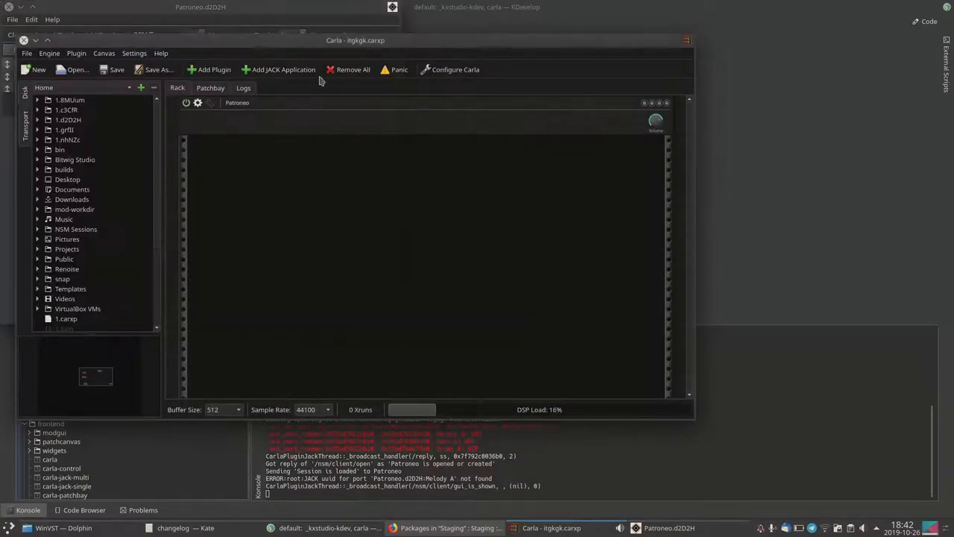
{"action": "left_click", "coordinate": [210, 88]}
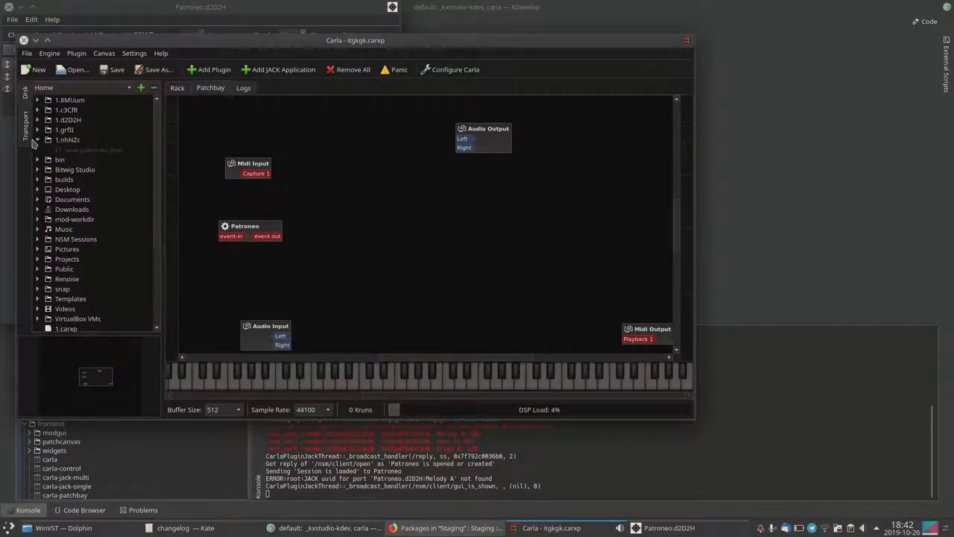
Step: Show the Transport panel with playback controls and 120 BPM tempo
{"action": "left_click", "coordinate": [25, 123]}
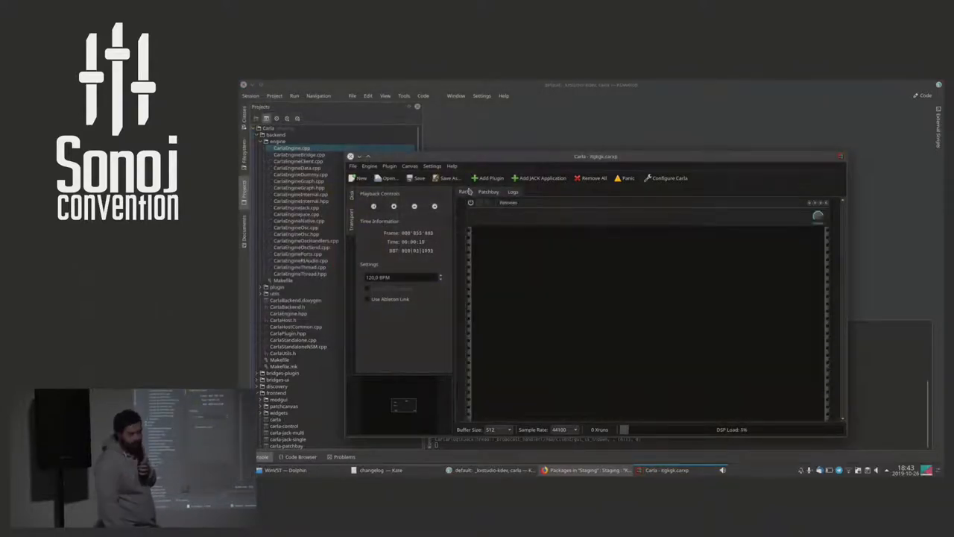
Step: Start a new project and reopen itgkgk.carxp from the Disk browser
{"action": "left_click", "coordinate": [489, 192]}
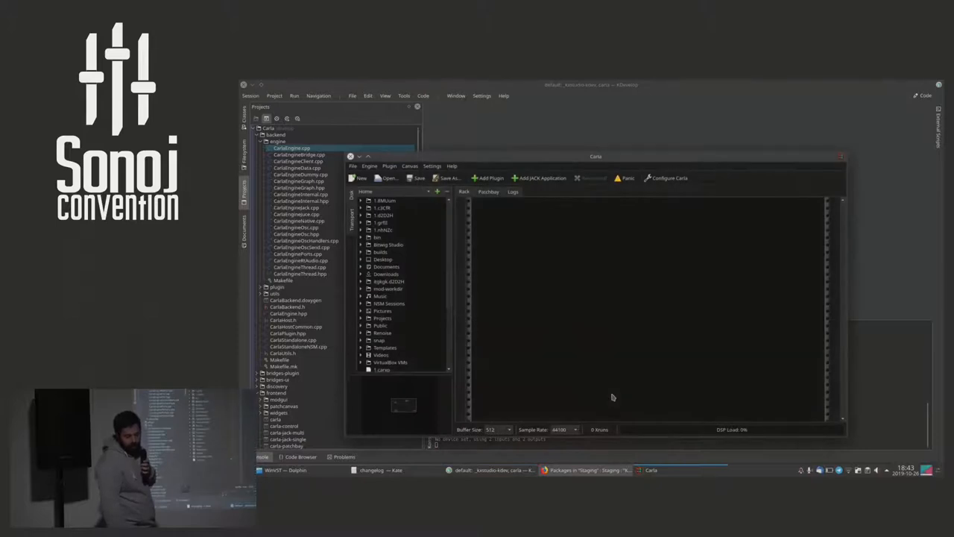
{"action": "scroll", "scroll_direction": "down", "scroll_amount": 3}
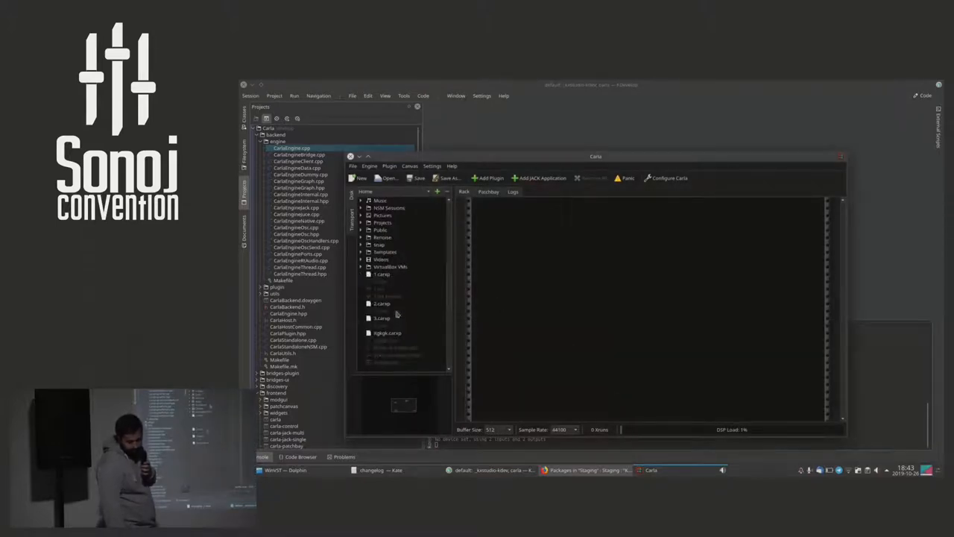
{"action": "left_click", "coordinate": [387, 333]}
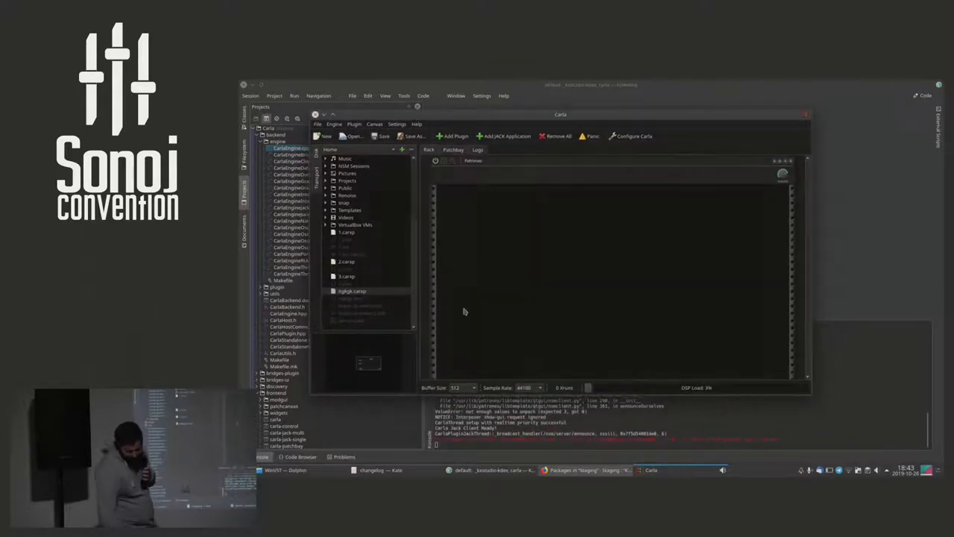
{"action": "mouse_move", "coordinate": [460, 244]}
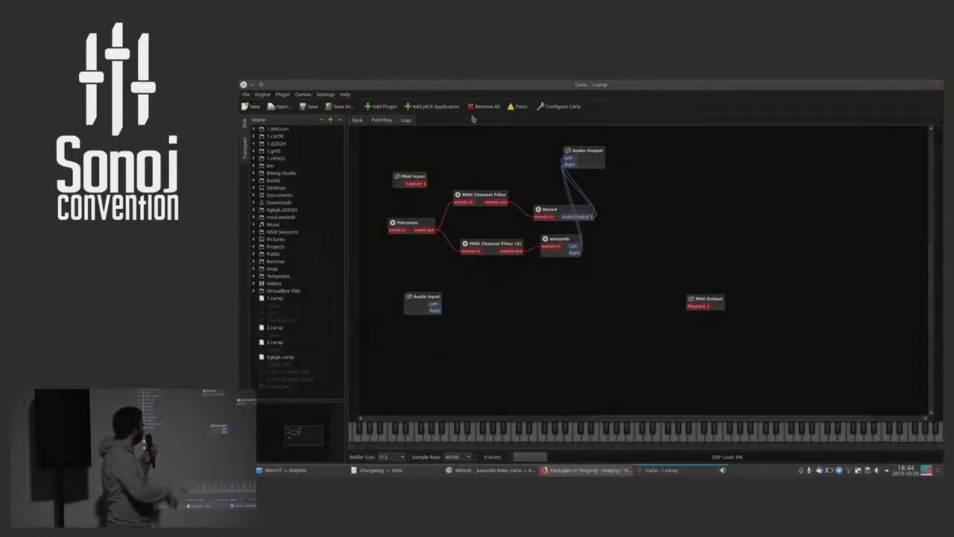
{"action": "mouse_move", "coordinate": [417, 201]}
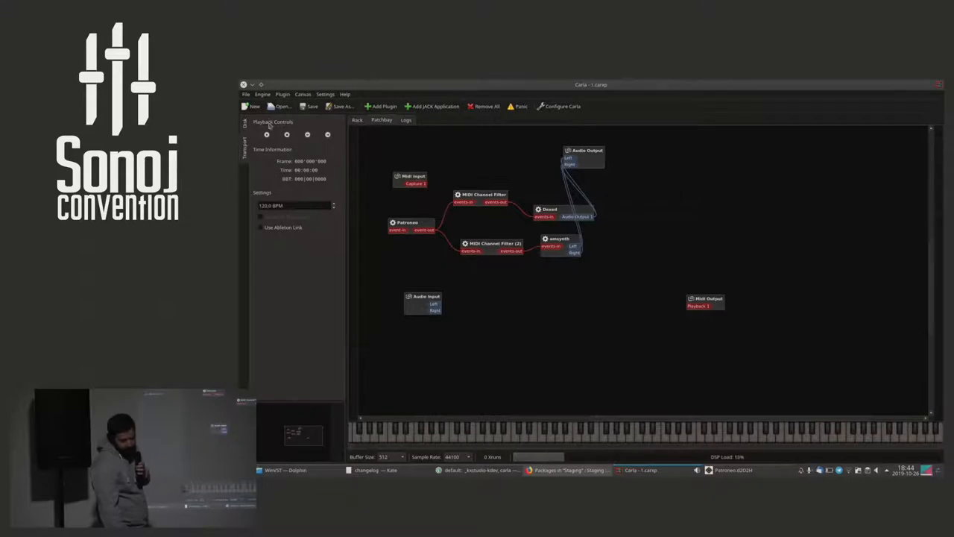
Step: Start transport playback with Patroneo, Dexed, filters and amsynth in the rack
{"action": "left_click", "coordinate": [266, 134]}
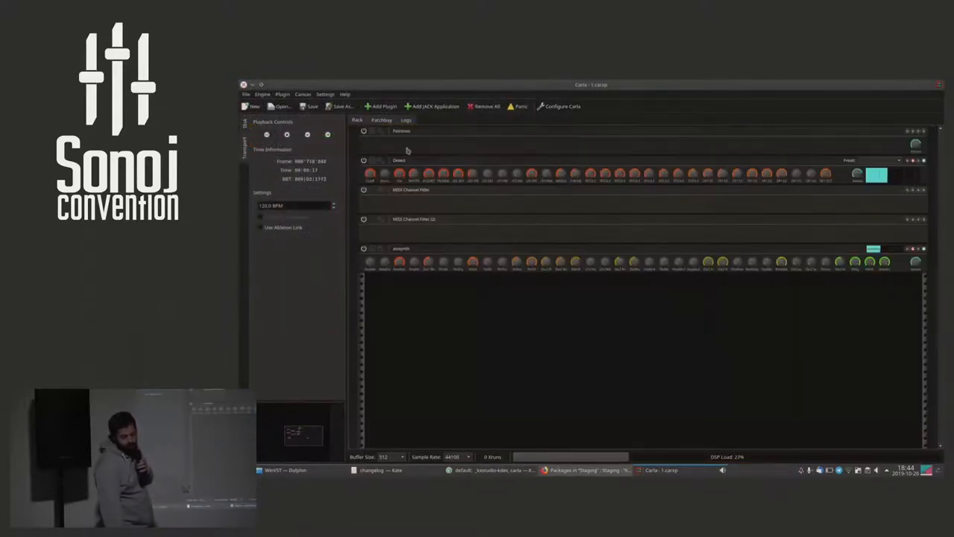
{"action": "right_click", "coordinate": [403, 130]}
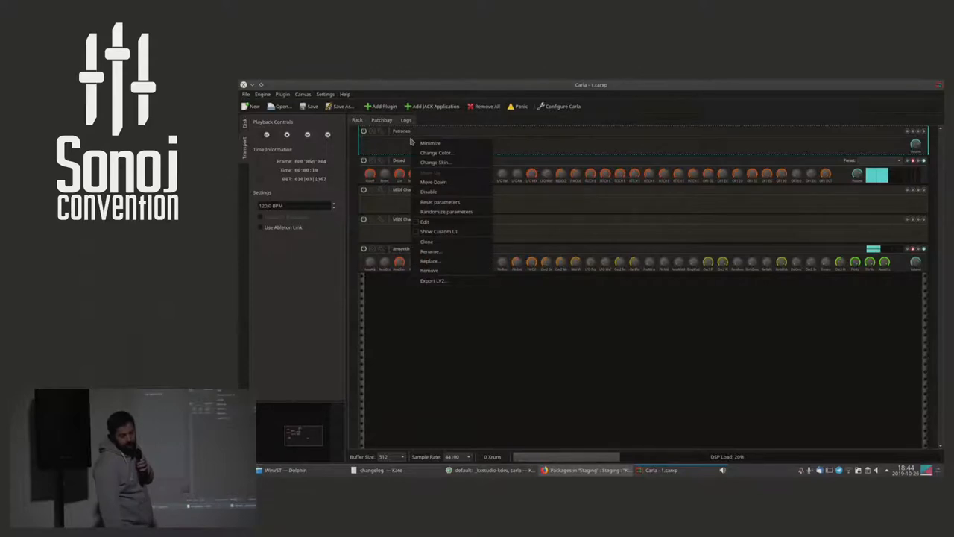
{"action": "left_click", "coordinate": [434, 280]}
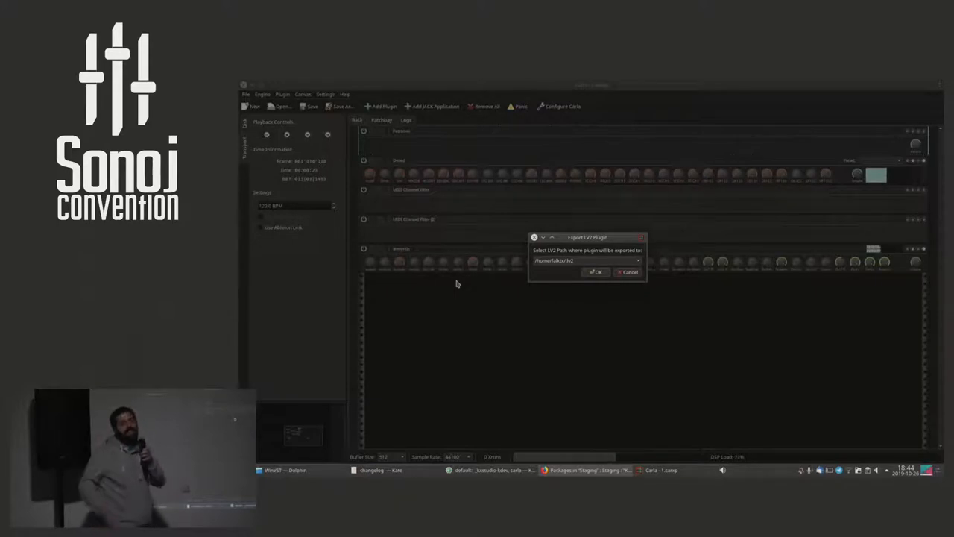
{"action": "mouse_move", "coordinate": [611, 289]}
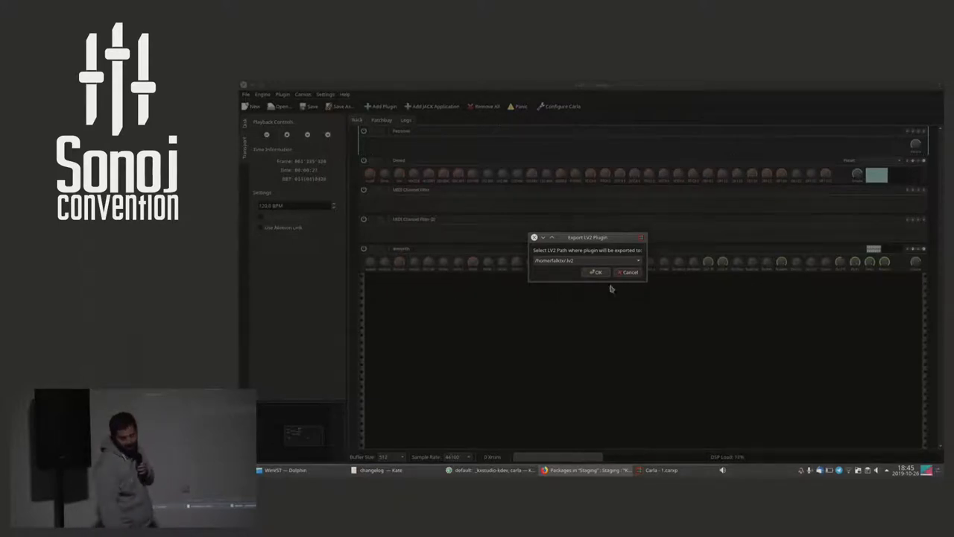
{"action": "left_click", "coordinate": [595, 271]}
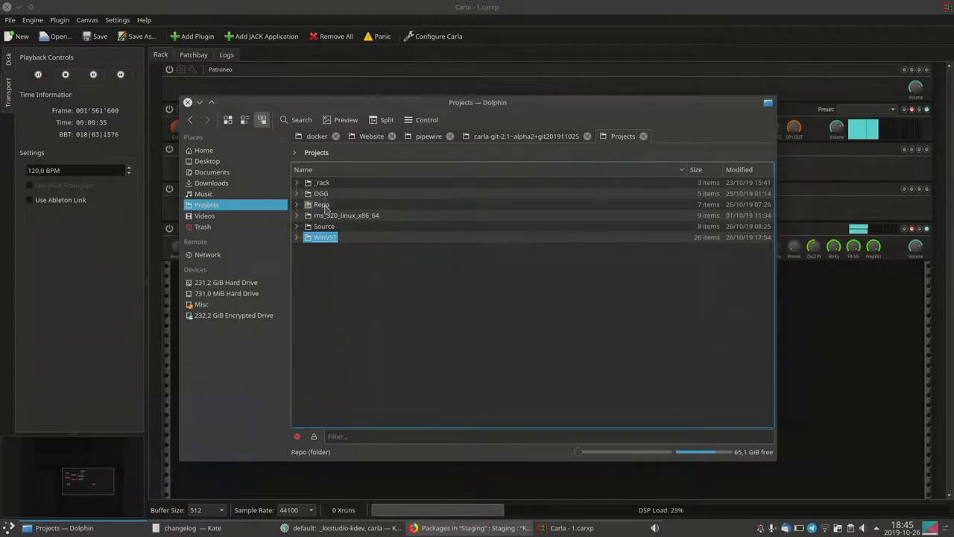
Step: Browse to Projects/_rack/Rack in Dolphin and select Rack.sh
{"action": "double_click", "coordinate": [322, 182]}
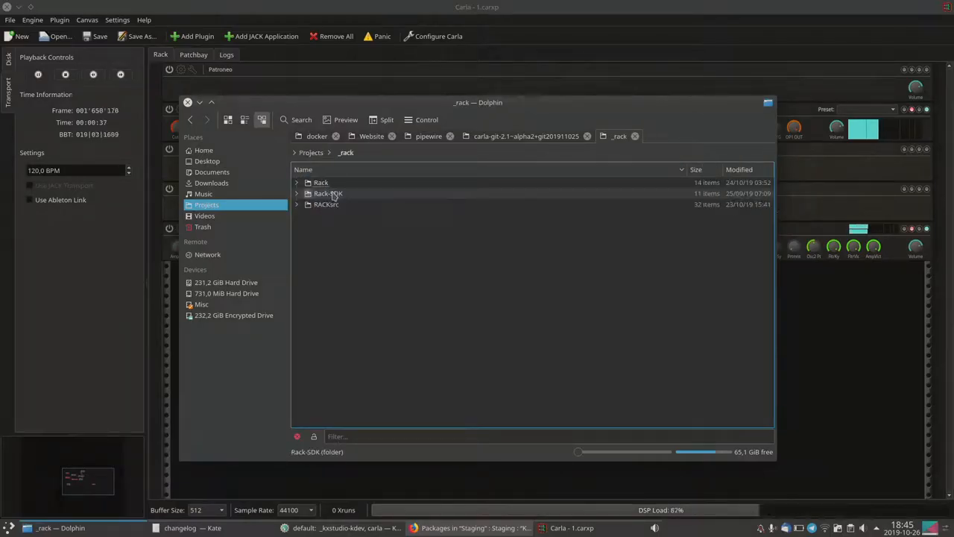
{"action": "double_click", "coordinate": [320, 182]}
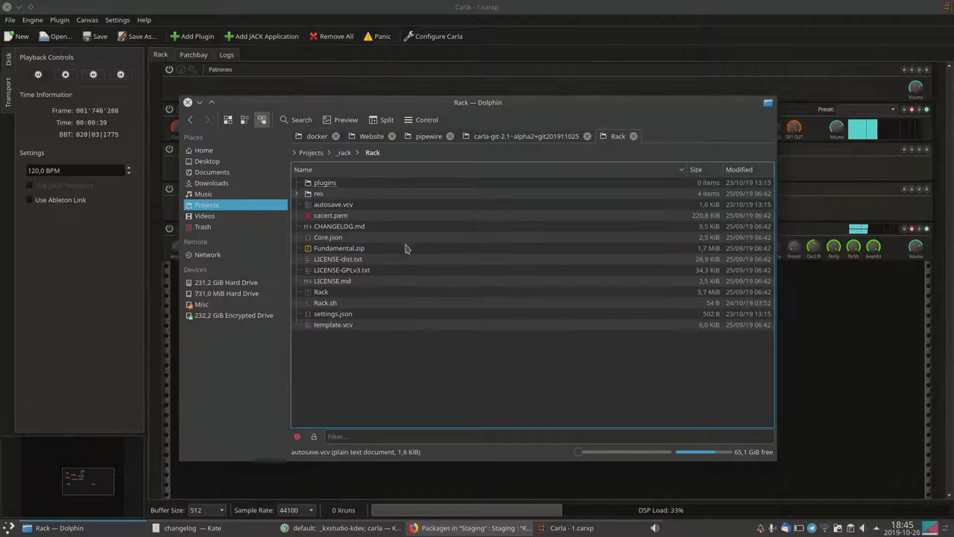
{"action": "left_click", "coordinate": [325, 301]}
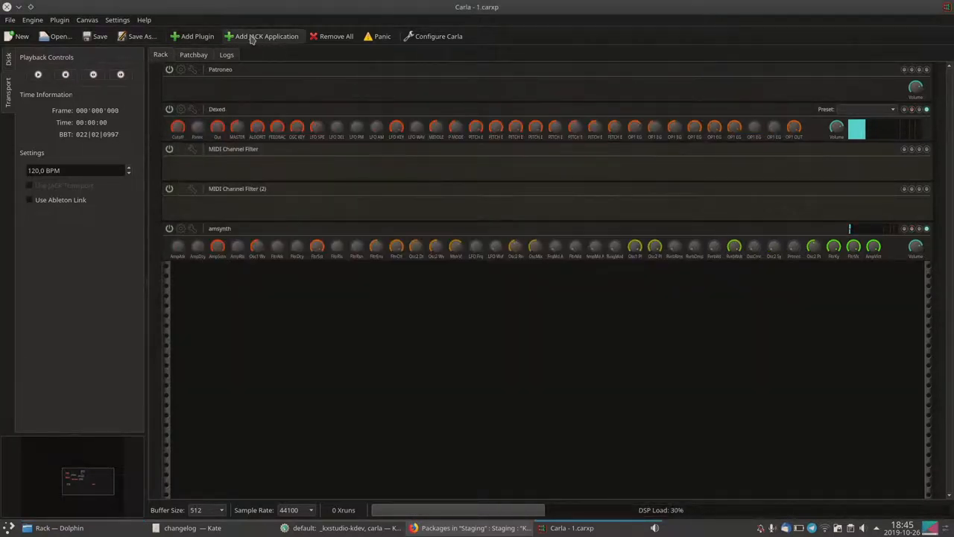
Step: Set up a Rack.sh JACK application: no session manager, 2 audio ports, no MIDI simulation
{"action": "left_click", "coordinate": [266, 36]}
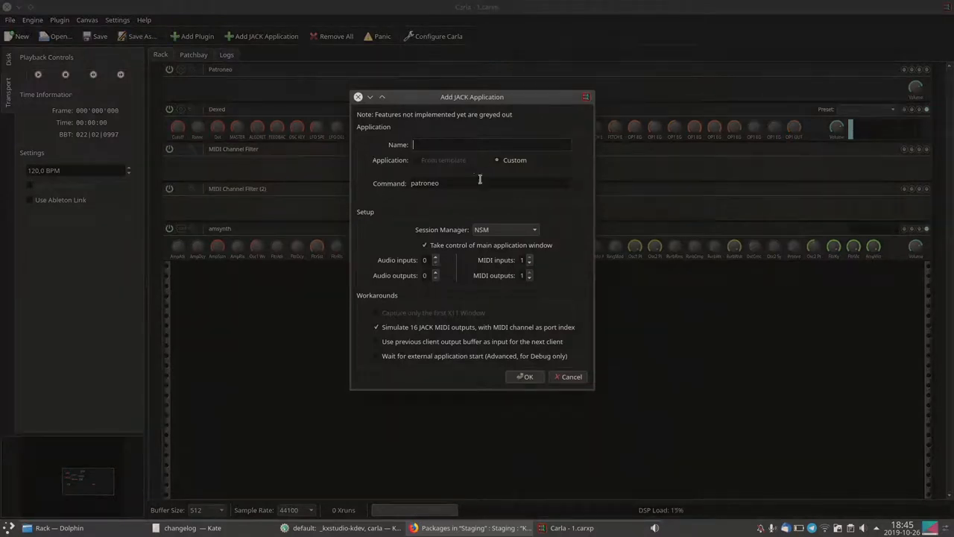
{"action": "type", "text": "file:///home/falktx/Projects/_rack/Rack/Rack.sh"}
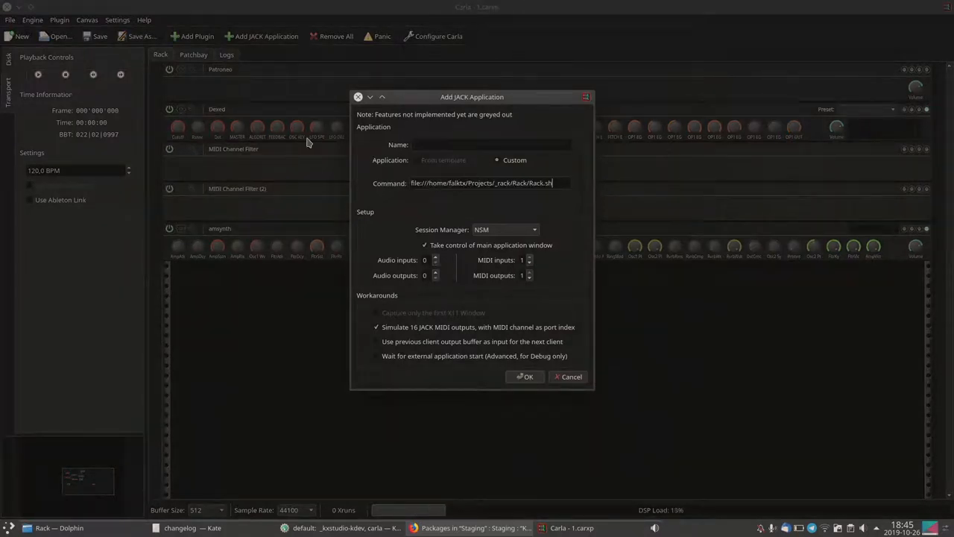
{"action": "mouse_move", "coordinate": [513, 231]}
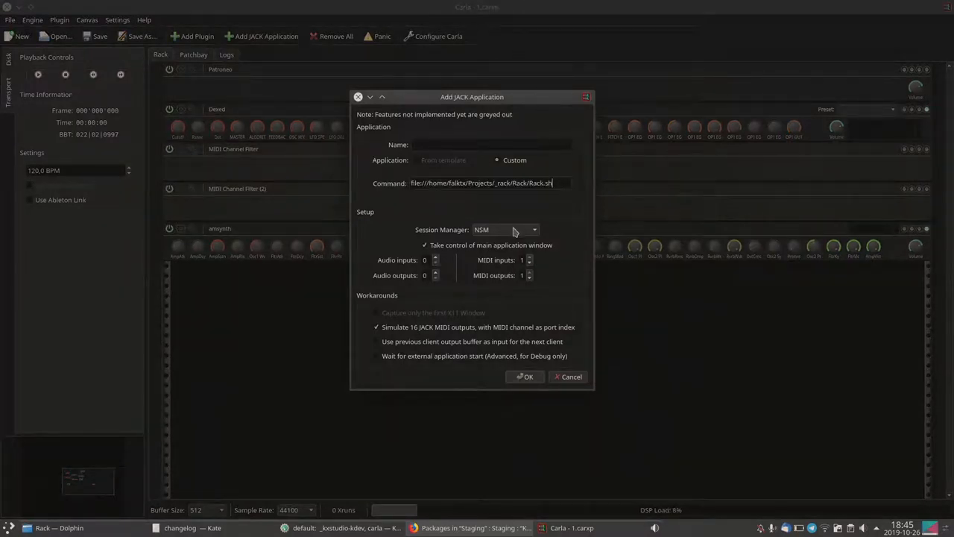
{"action": "left_click", "coordinate": [506, 229]}
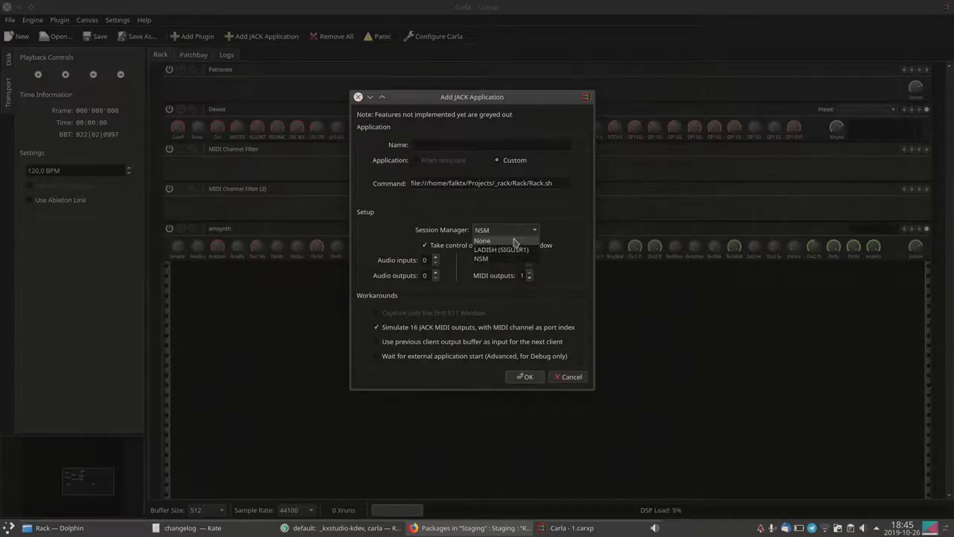
{"action": "left_click", "coordinate": [482, 240]}
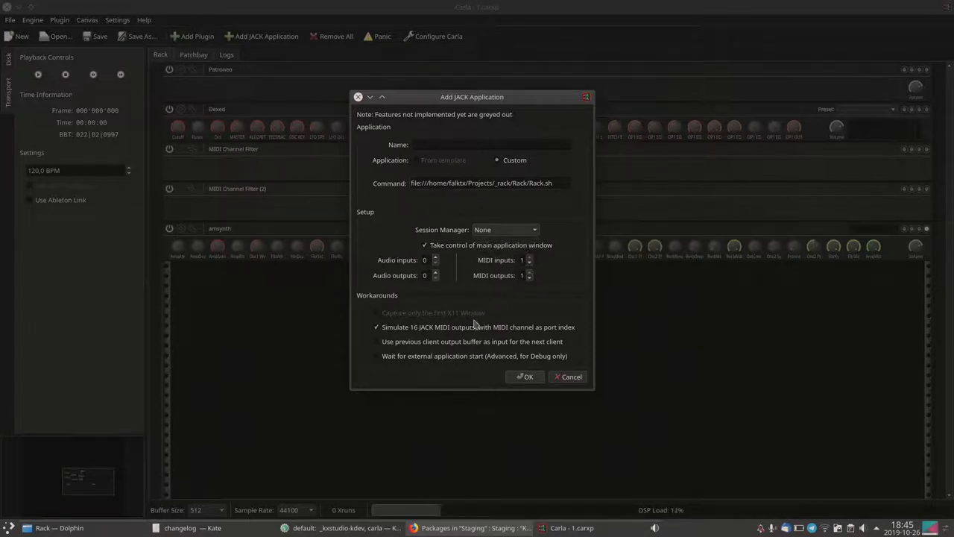
{"action": "left_click", "coordinate": [376, 327]}
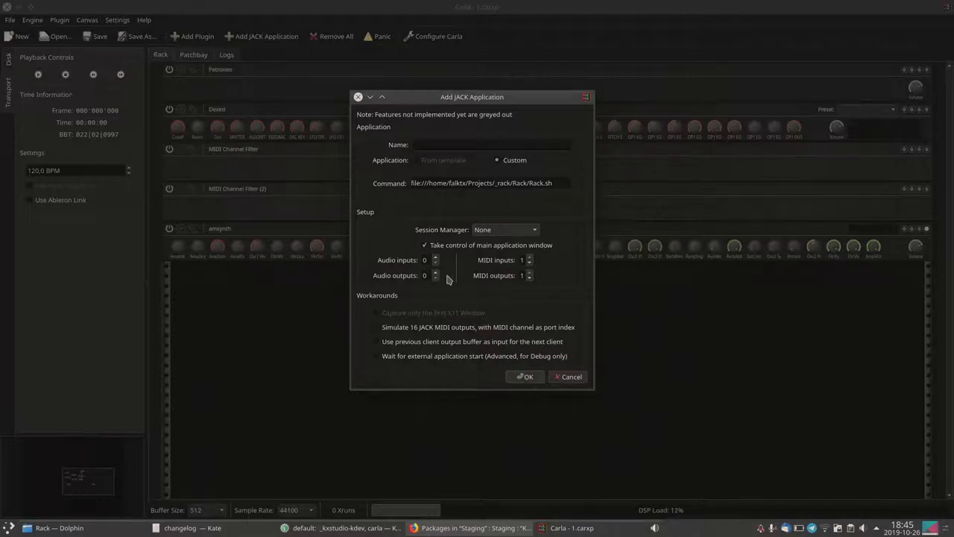
{"action": "left_click", "coordinate": [435, 257]}
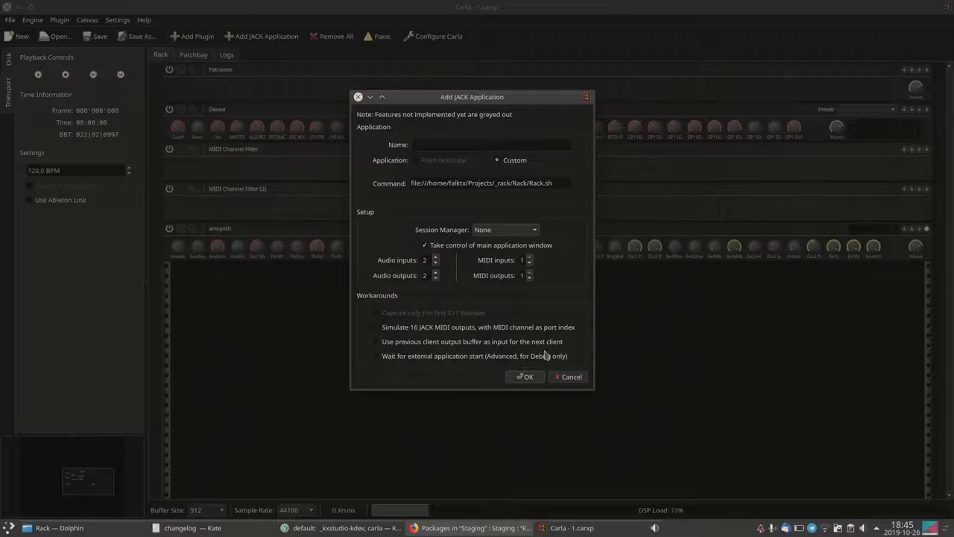
{"action": "mouse_move", "coordinate": [439, 237]}
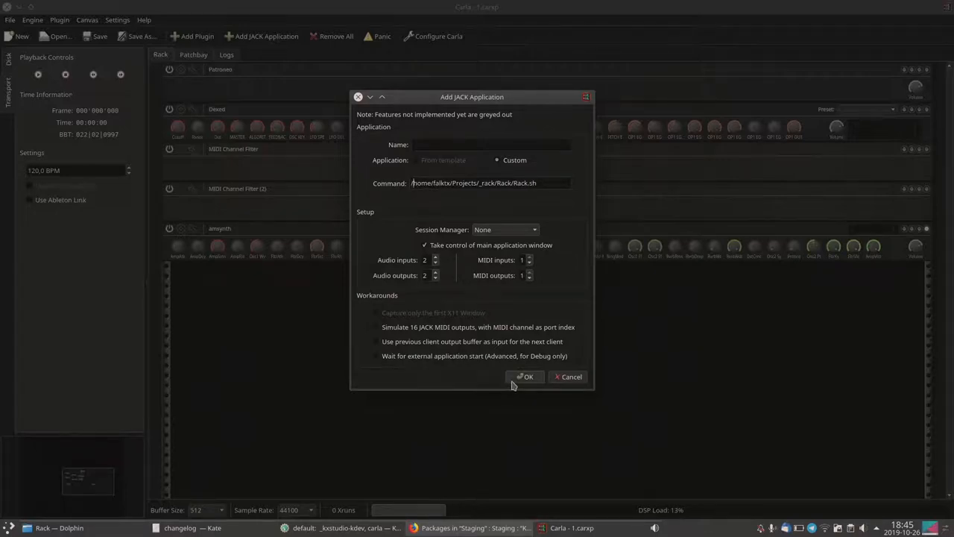
Step: Launch Rack.sh as VCV Rack, move its window aside and view the patchbay
{"action": "left_click", "coordinate": [524, 377]}
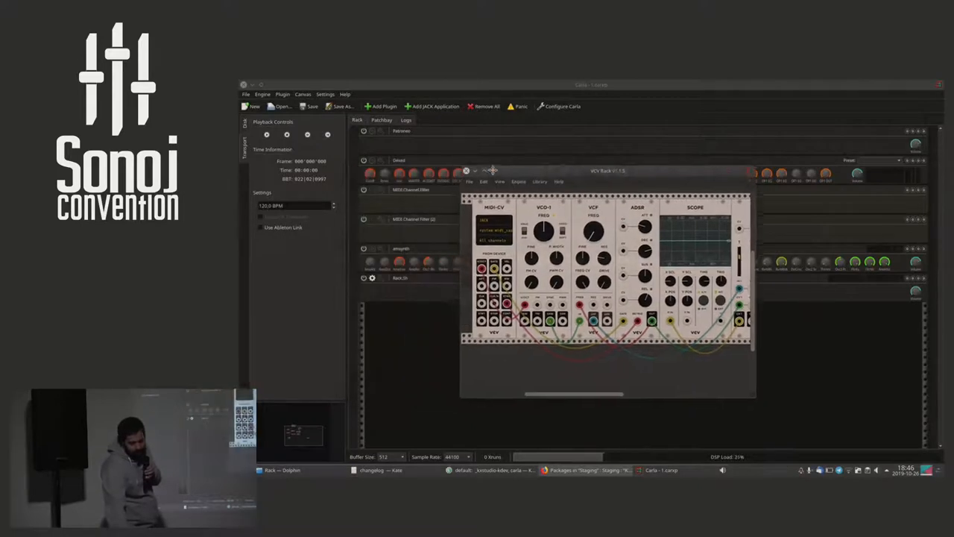
{"action": "left_click_drag", "start_coordinate": [607, 170], "coordinate": [604, 163]}
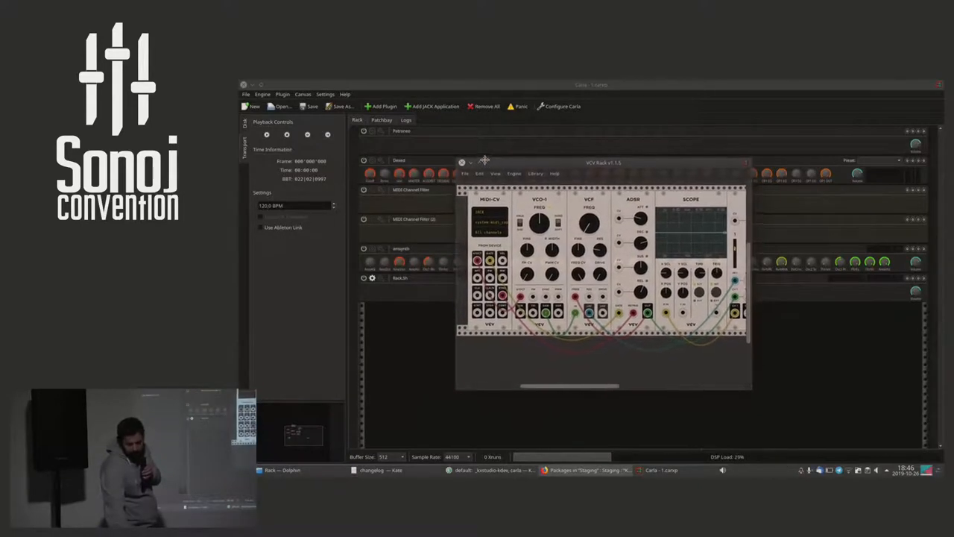
{"action": "left_click", "coordinate": [381, 120]}
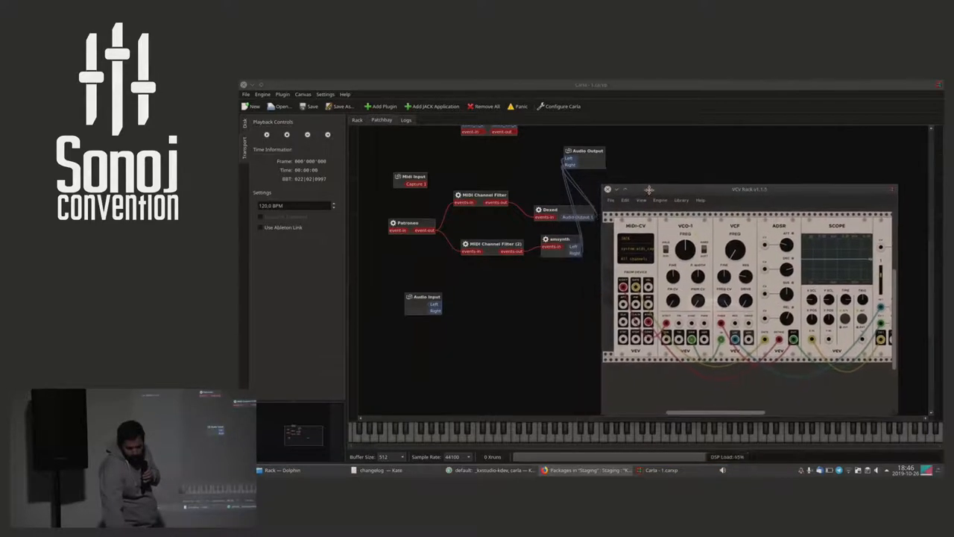
Step: Route the first MIDI Channel Filter to Rack.sh, and Rack.sh's audio outs to Audio Output
{"action": "right_click", "coordinate": [484, 198]}
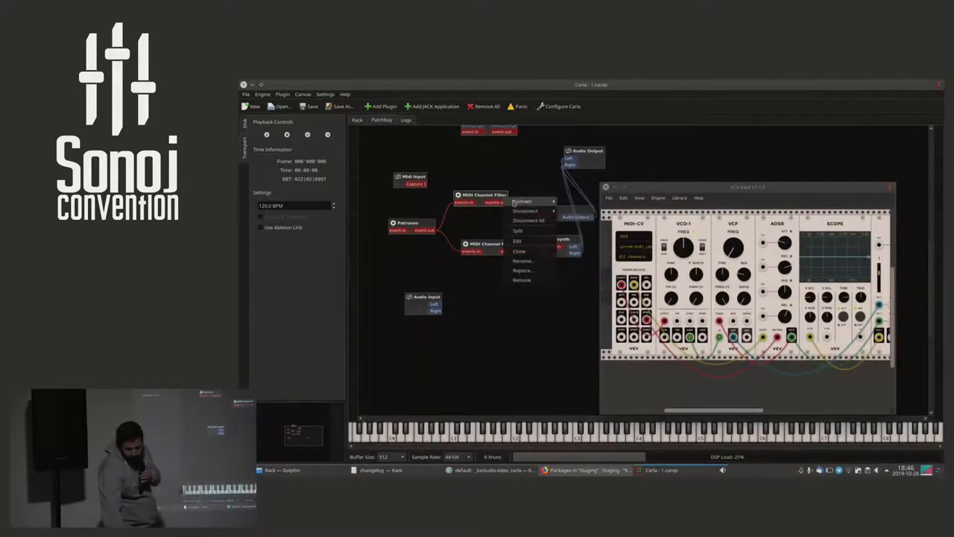
{"action": "mouse_move", "coordinate": [522, 202]}
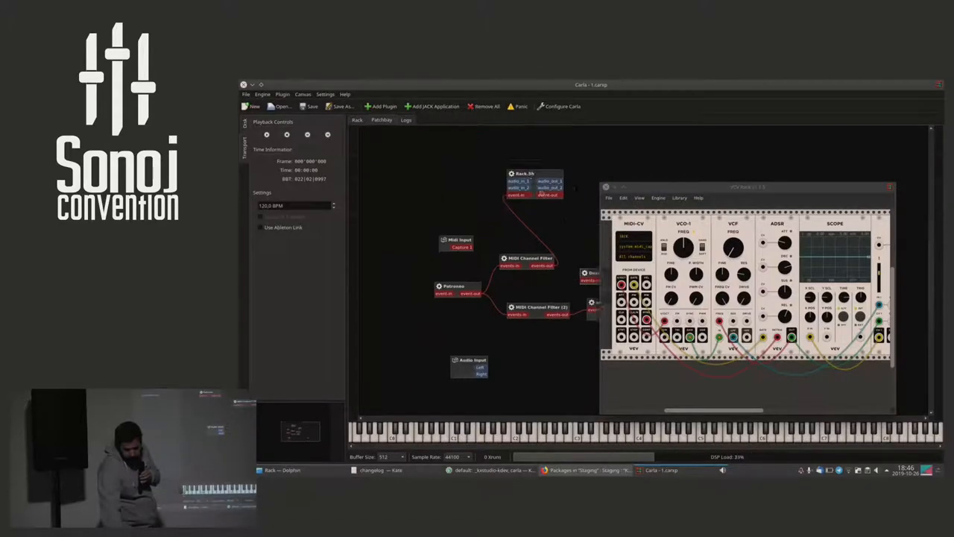
{"action": "right_click", "coordinate": [524, 174]}
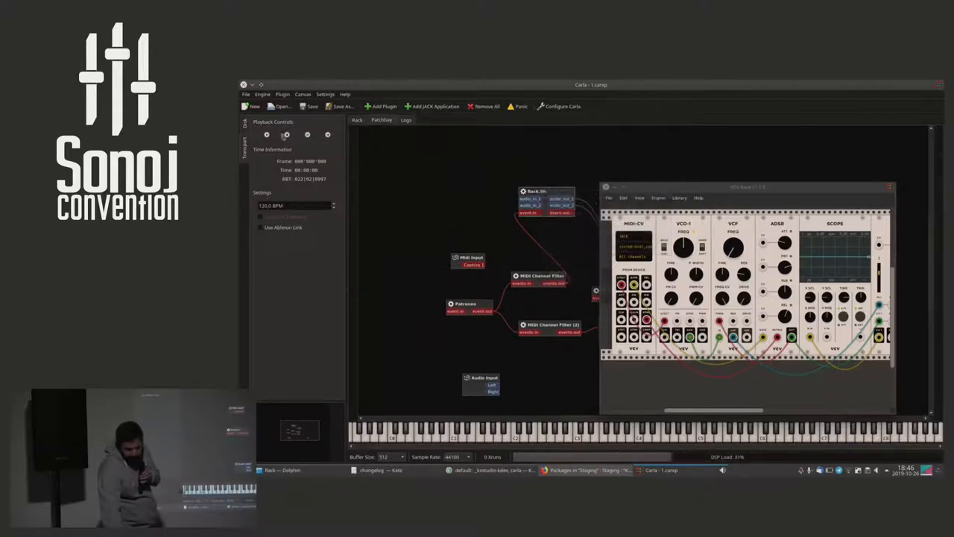
{"action": "left_click", "coordinate": [286, 134]}
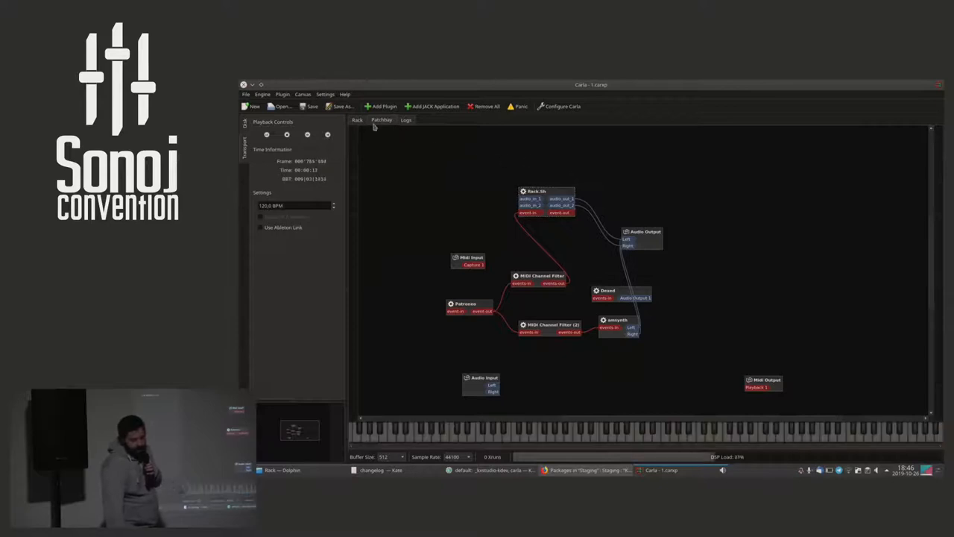
Step: Close the VCV Rack window so the Rack.sh JACK application stops
{"action": "left_click", "coordinate": [357, 120]}
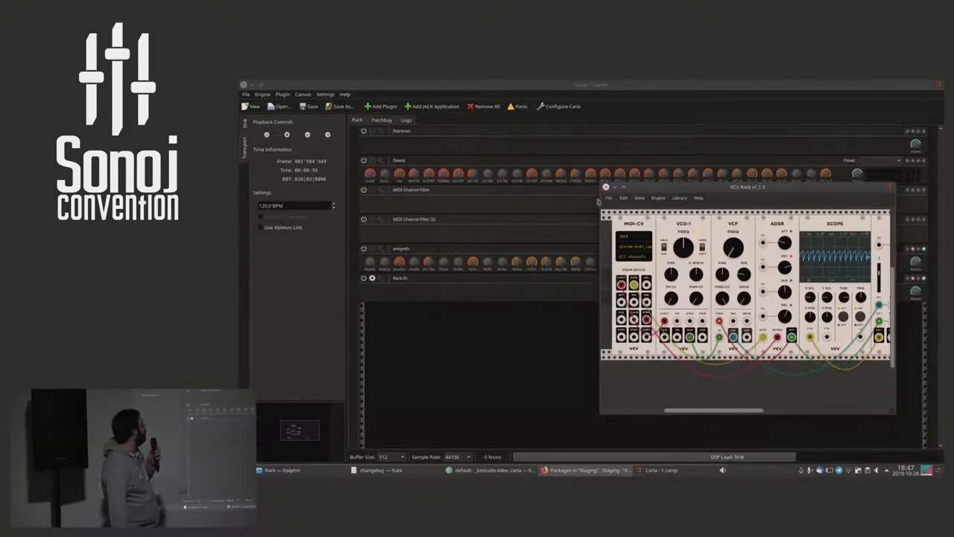
{"action": "left_click", "coordinate": [609, 197]}
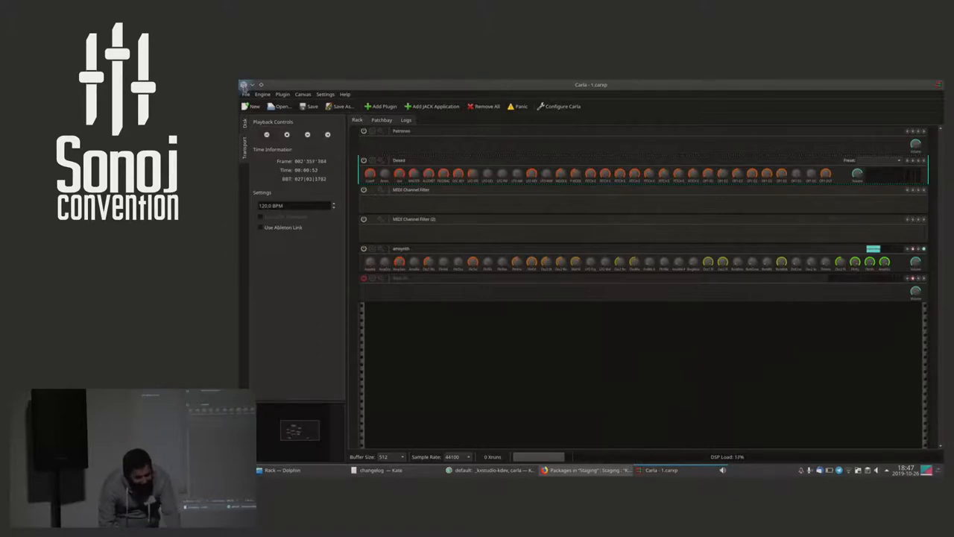
{"action": "left_click", "coordinate": [484, 106]}
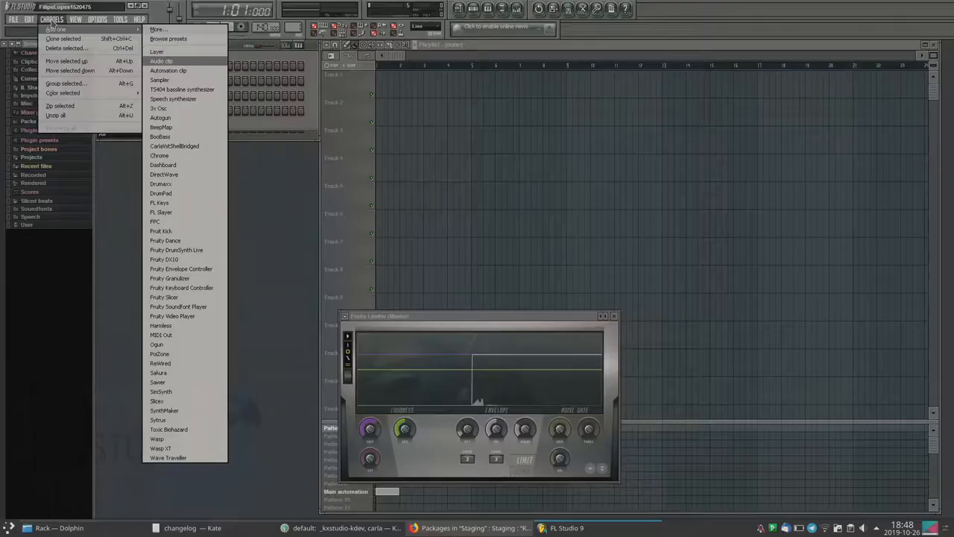
Step: Add the Carla plugin as the new Carla-Rack instrument channel
{"action": "left_click", "coordinate": [175, 146]}
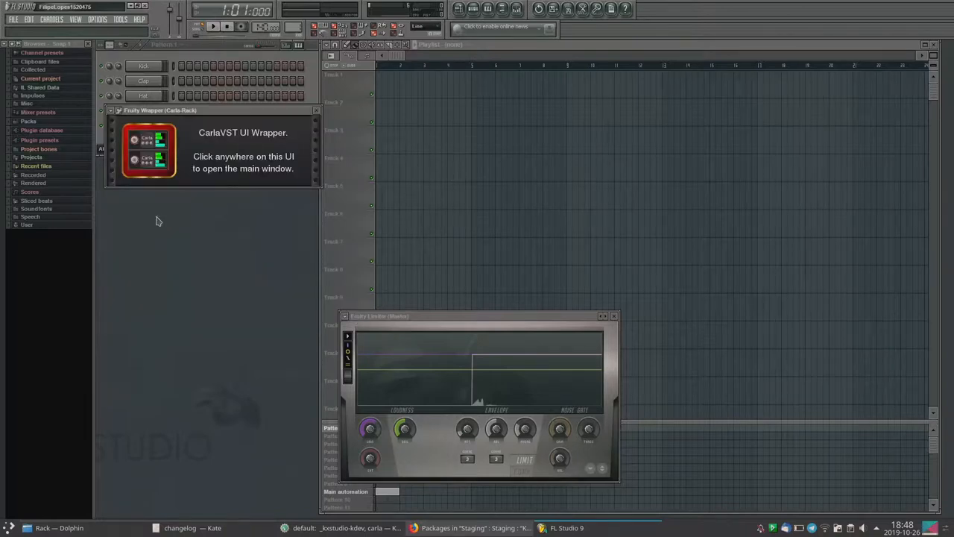
{"action": "mouse_move", "coordinate": [223, 149]}
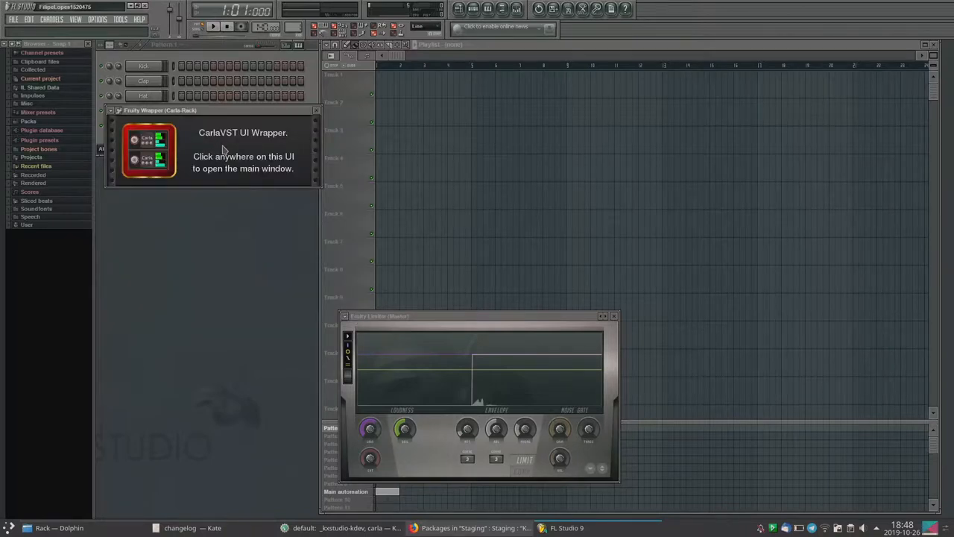
Step: Open the main Carla window and add the padthv1 LV2 synth from the plugin list
{"action": "left_click", "coordinate": [243, 149]}
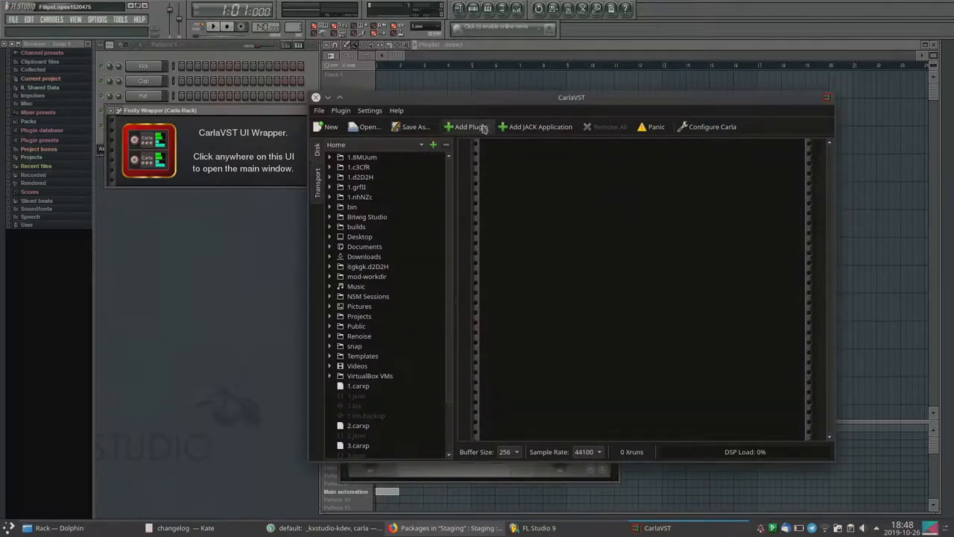
{"action": "left_click", "coordinate": [466, 126]}
{"action": "type", "text": "pad"}
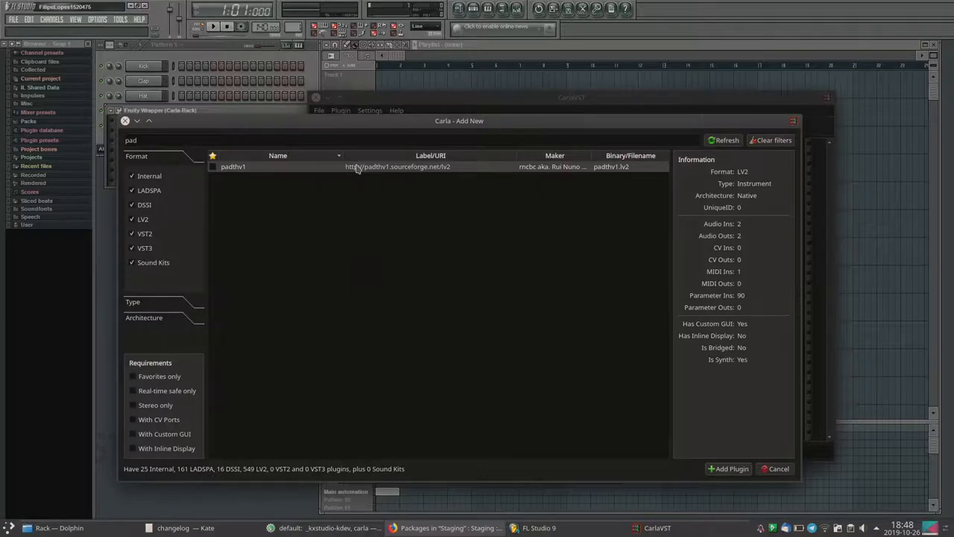
{"action": "left_click", "coordinate": [731, 468]}
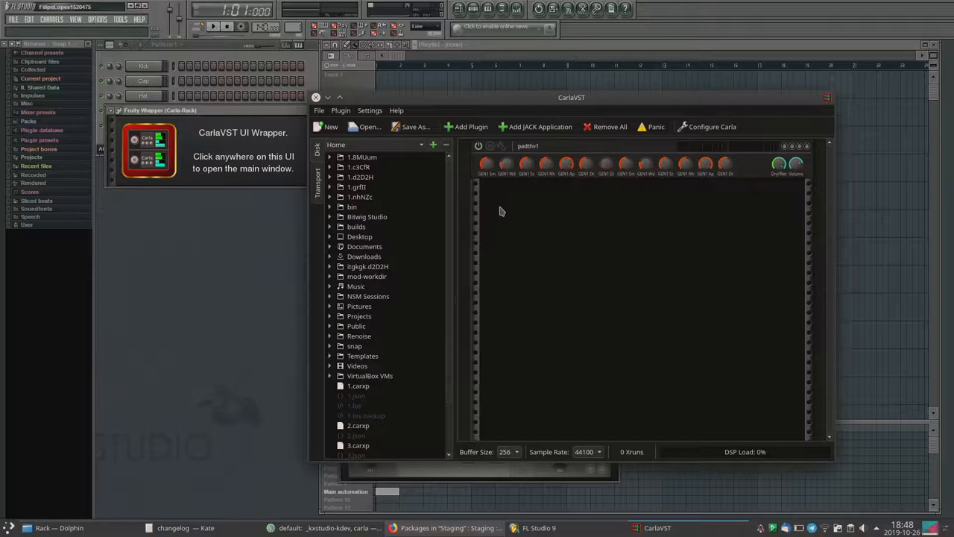
{"action": "mouse_move", "coordinate": [165, 57]}
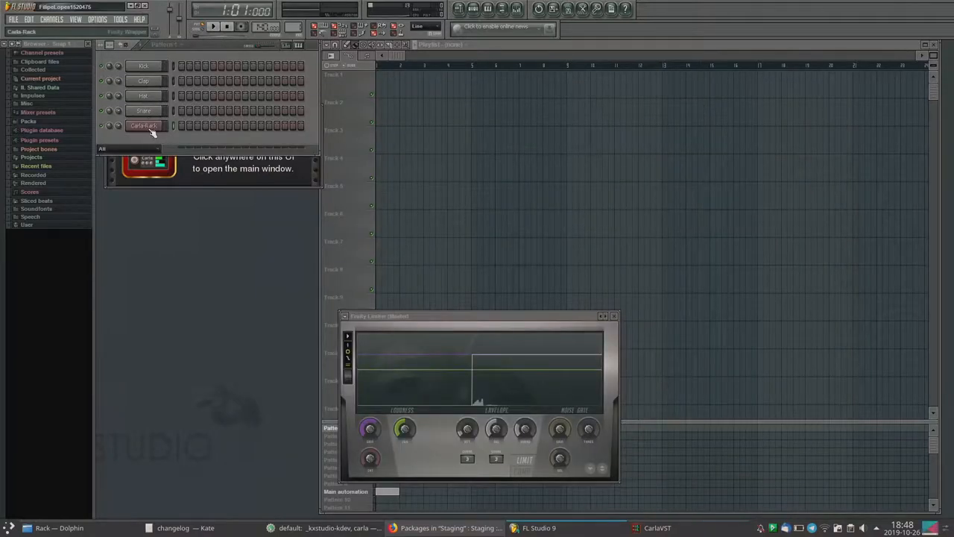
Step: Reposition the Carla-Rack channel settings and switch the audio device to Primary Sound Driver
{"action": "left_click", "coordinate": [143, 125]}
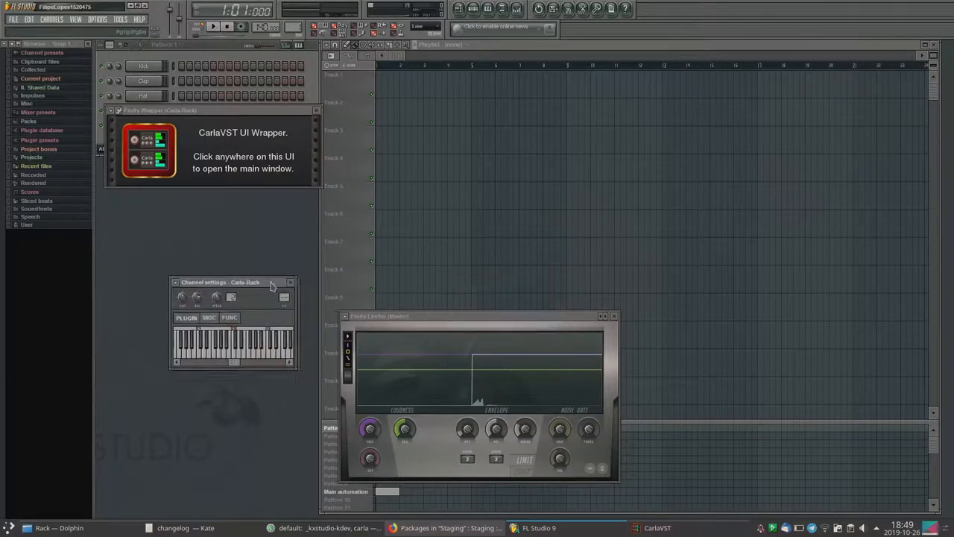
{"action": "left_click_drag", "start_coordinate": [220, 282], "coordinate": [216, 245]}
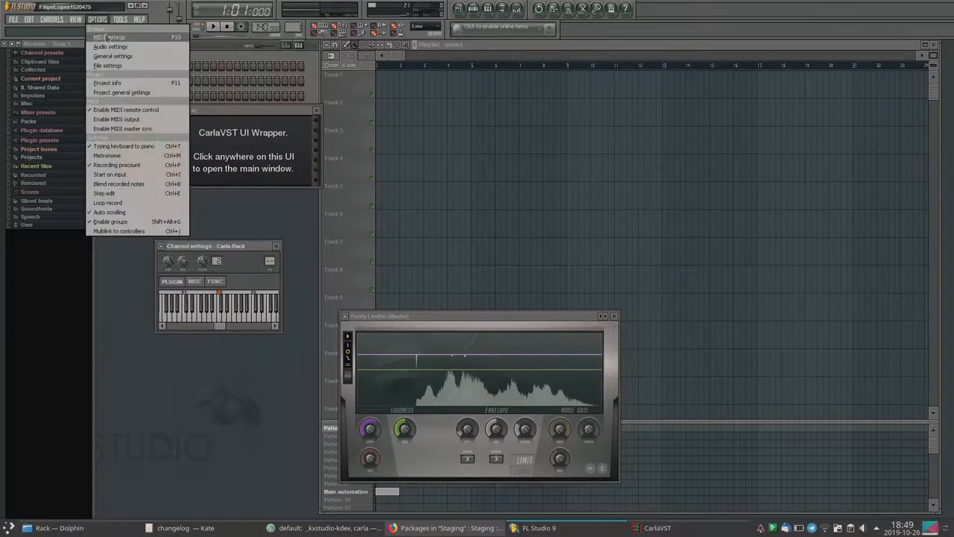
{"action": "left_click", "coordinate": [110, 46]}
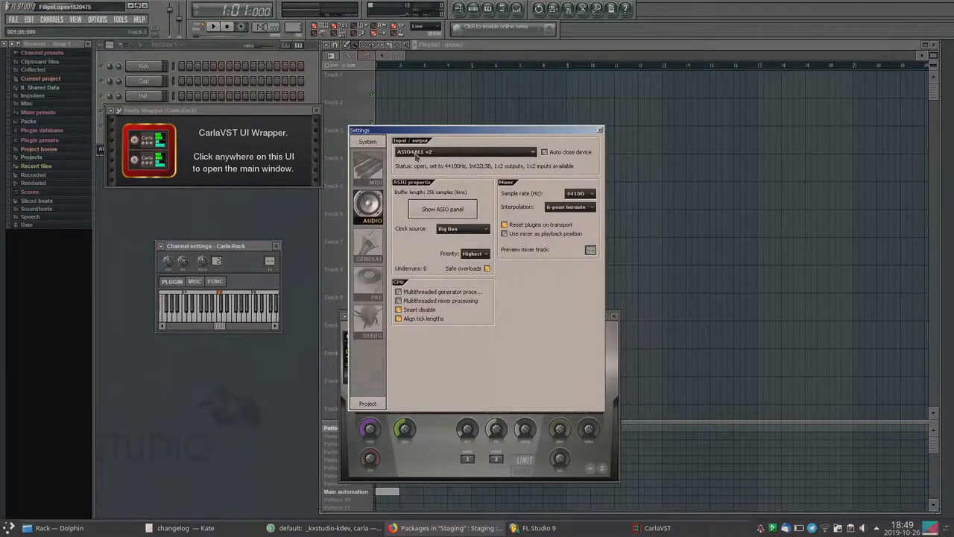
{"action": "left_click", "coordinate": [462, 151]}
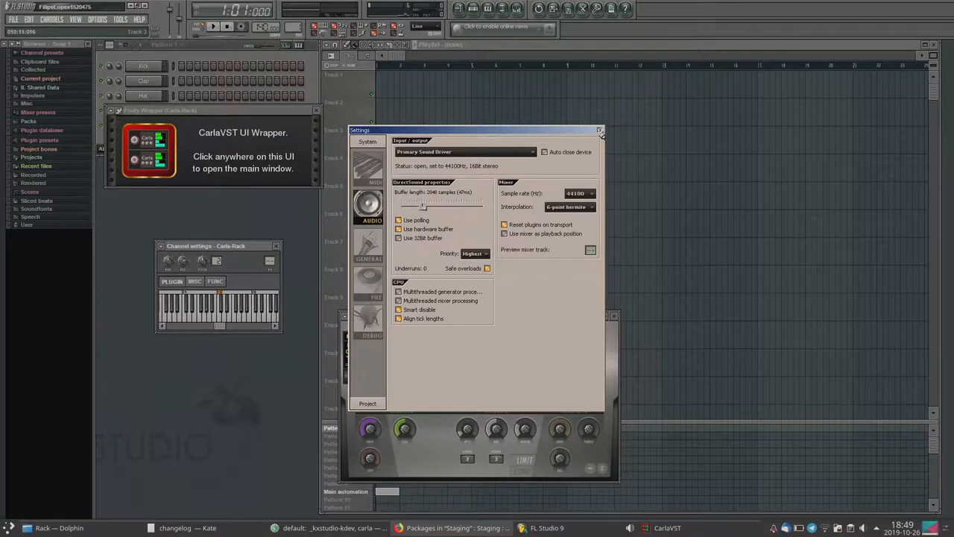
{"action": "left_click", "coordinate": [600, 129]}
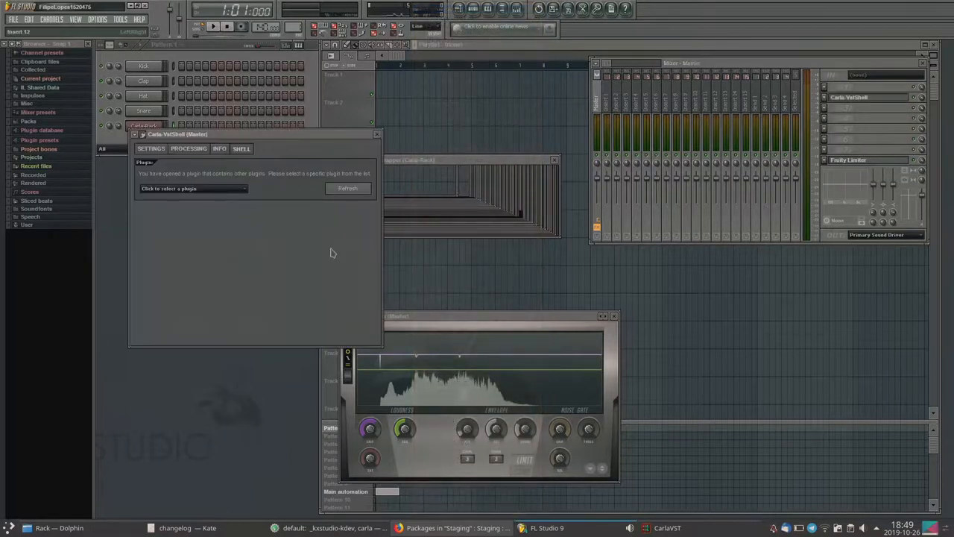
Step: Pick Carla in the Master track shell and add Calf Analyzer via an 'anal' search
{"action": "left_click", "coordinate": [192, 188]}
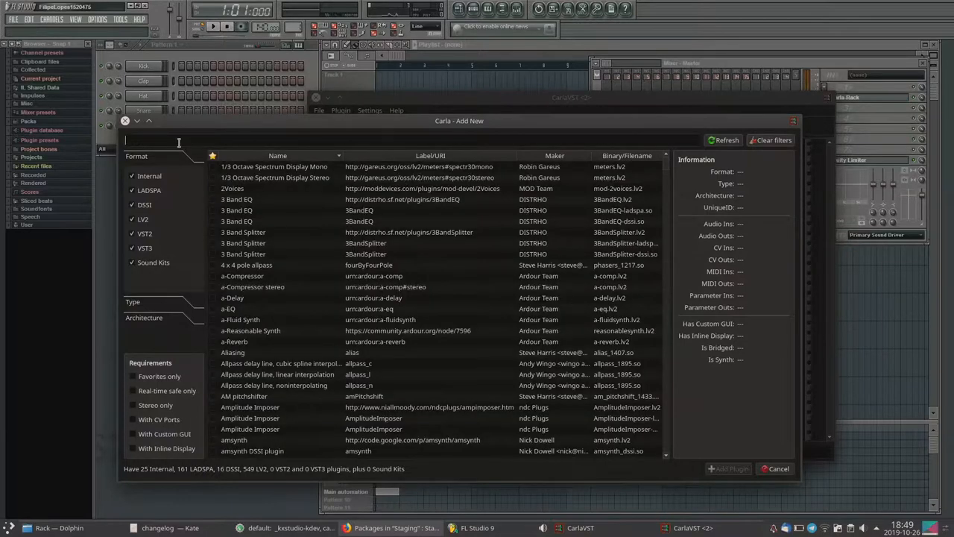
{"action": "type", "text": "anal"}
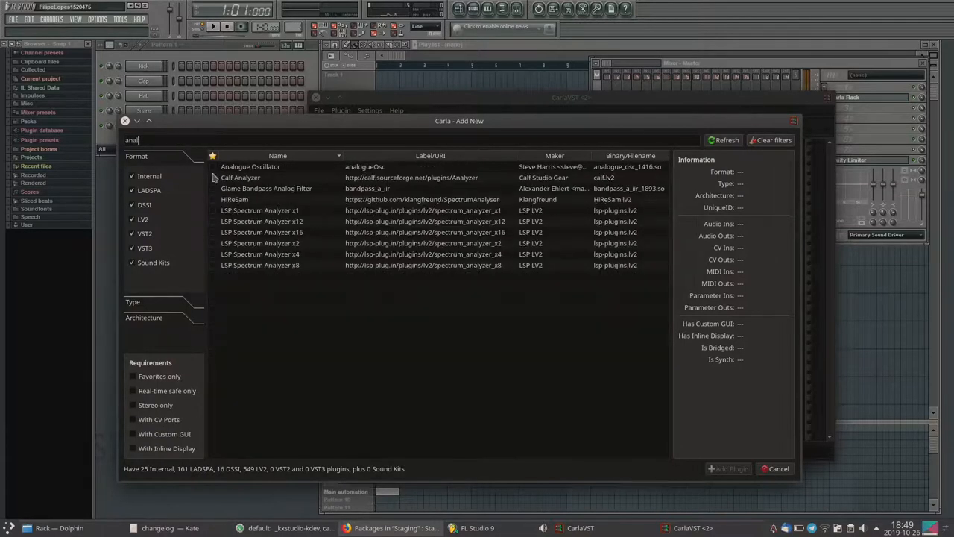
{"action": "left_click", "coordinate": [731, 469]}
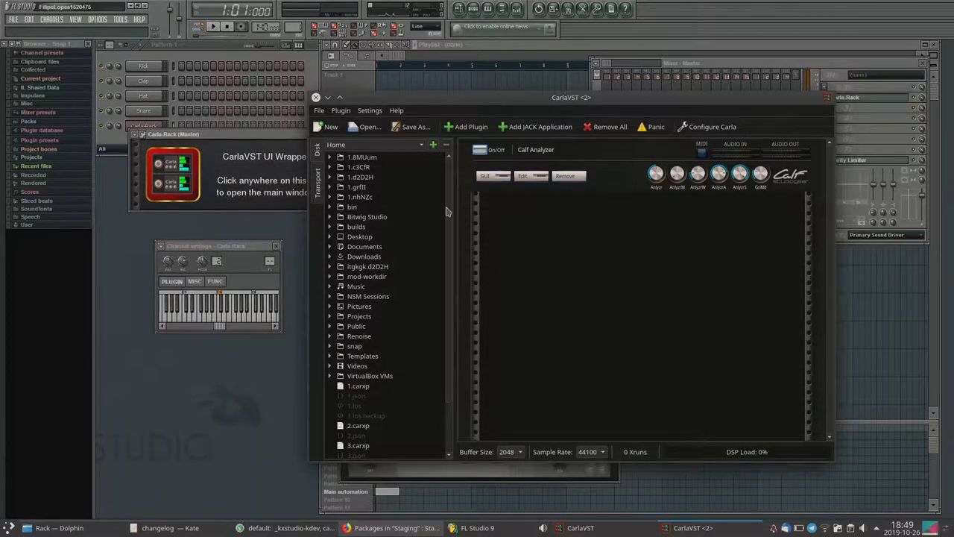
{"action": "left_click", "coordinate": [484, 176]}
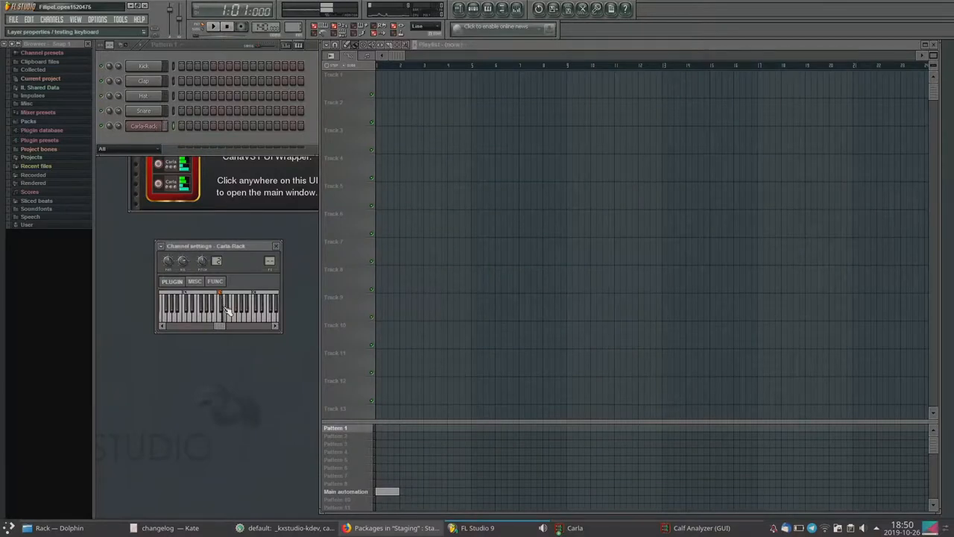
Step: Bring Calf Analyzer's window forward from the taskbar and set it to Keep Above Others
{"action": "left_click", "coordinate": [700, 528]}
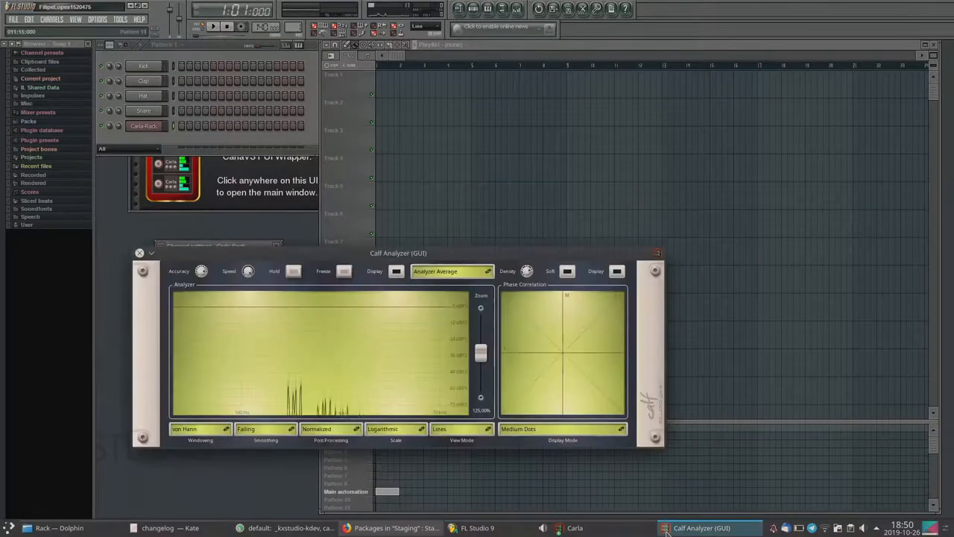
{"action": "right_click", "coordinate": [398, 252]}
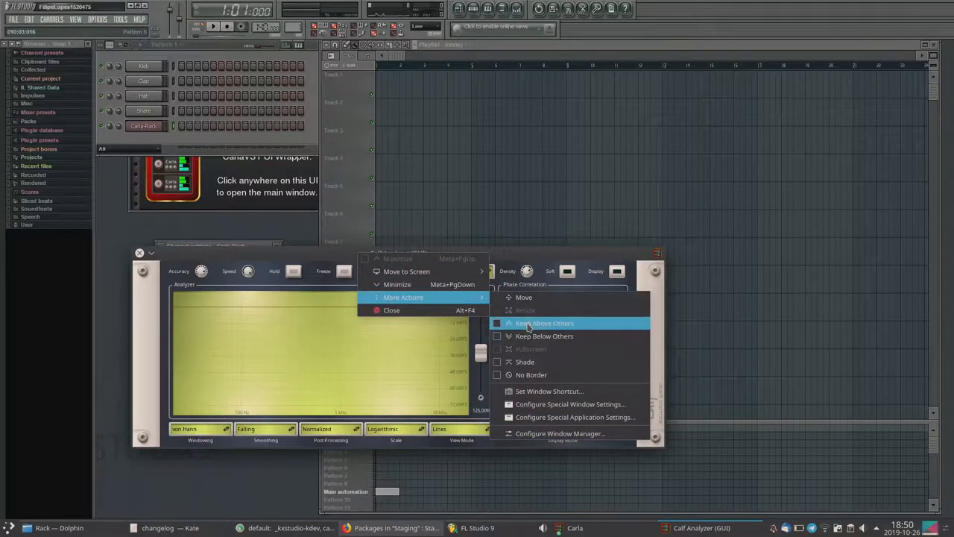
{"action": "left_click", "coordinate": [543, 323]}
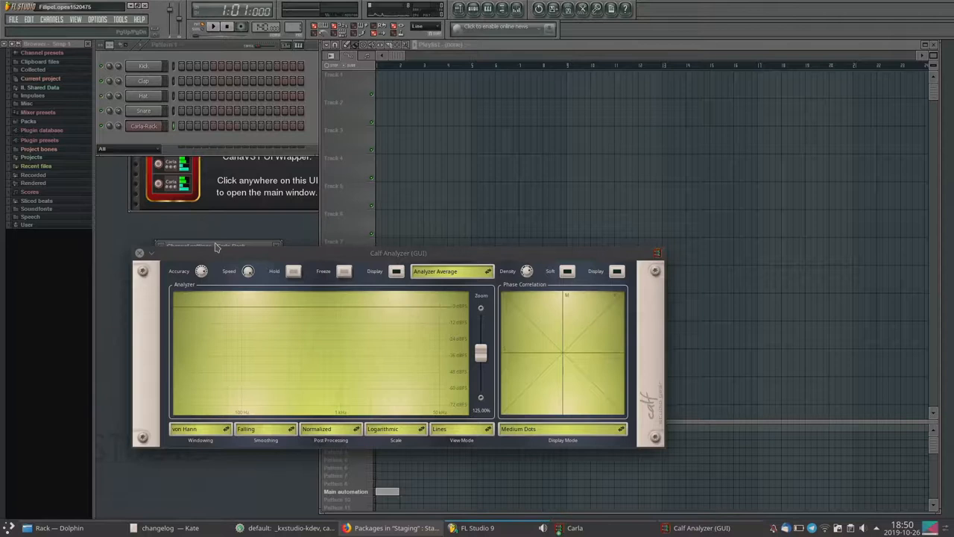